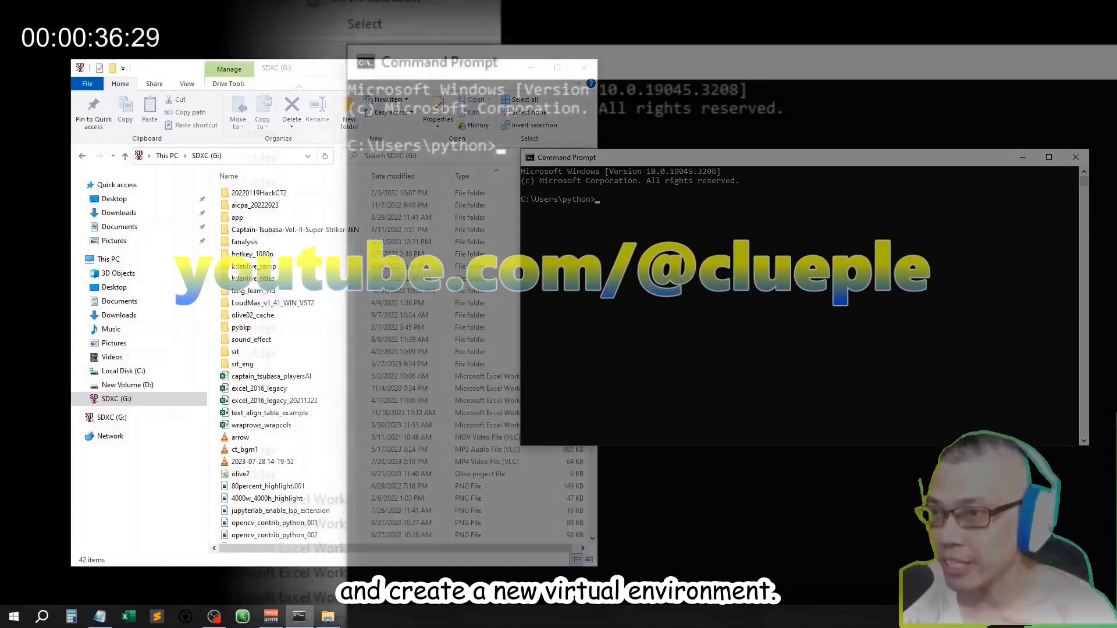
# Create a virtual environment at g:/testenv with python -m venv and locate its folder
pyautogui.write('python -m venv')
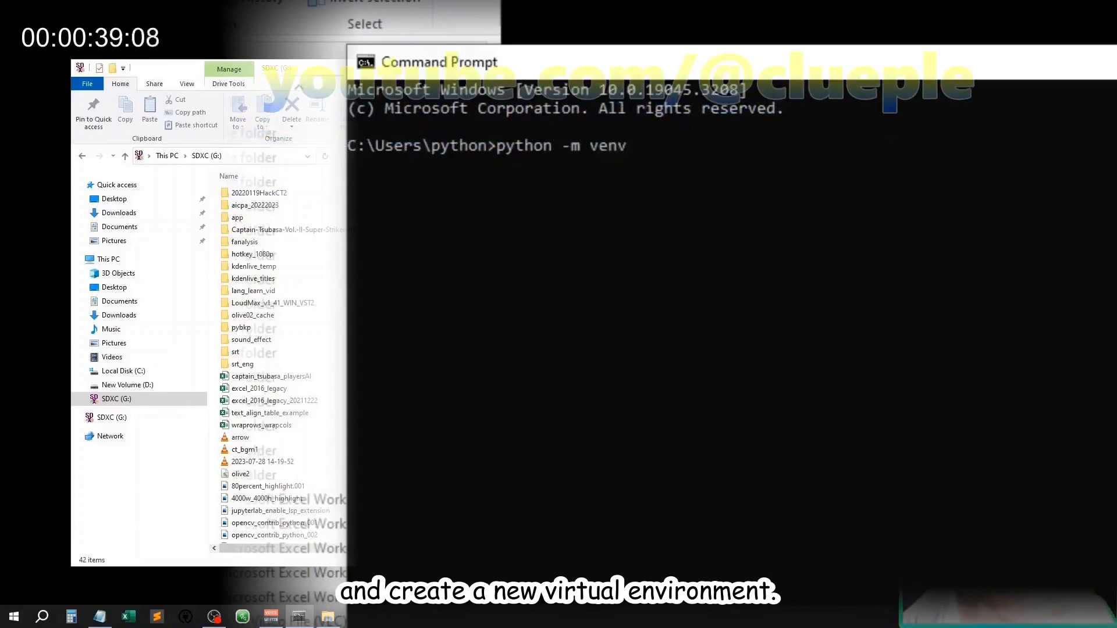
pyautogui.write('g:/')
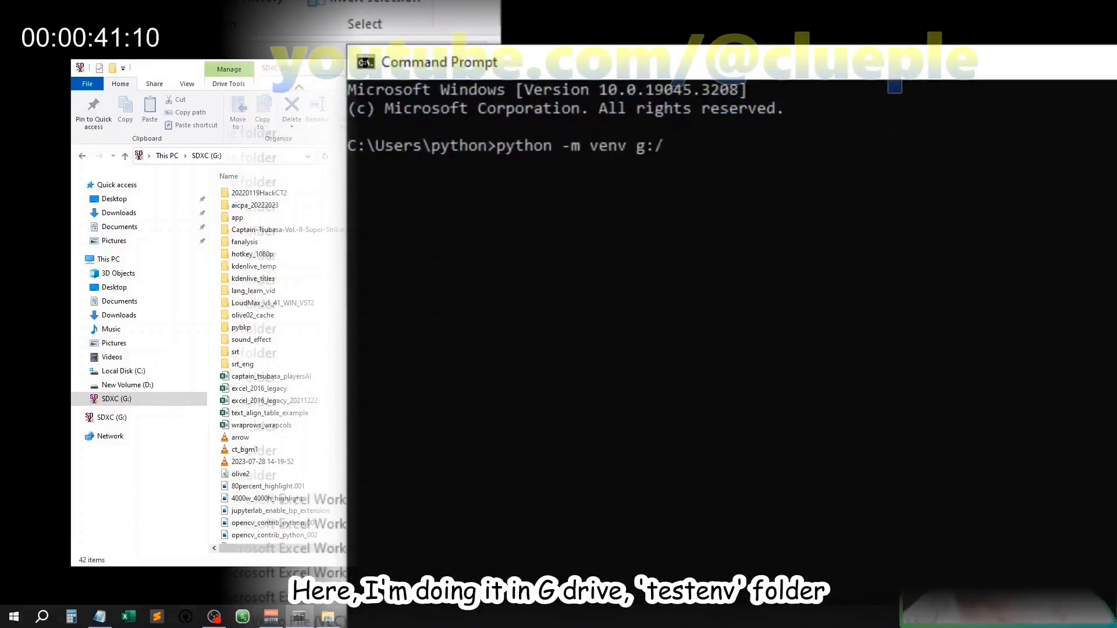
pyautogui.write('teste')
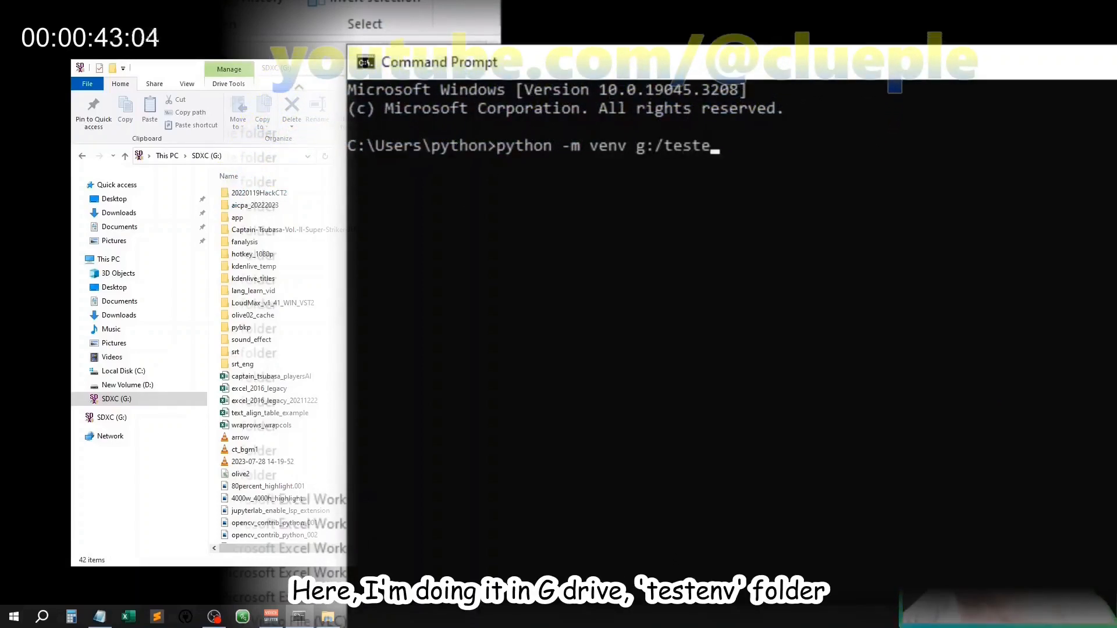
pyautogui.write('nv')
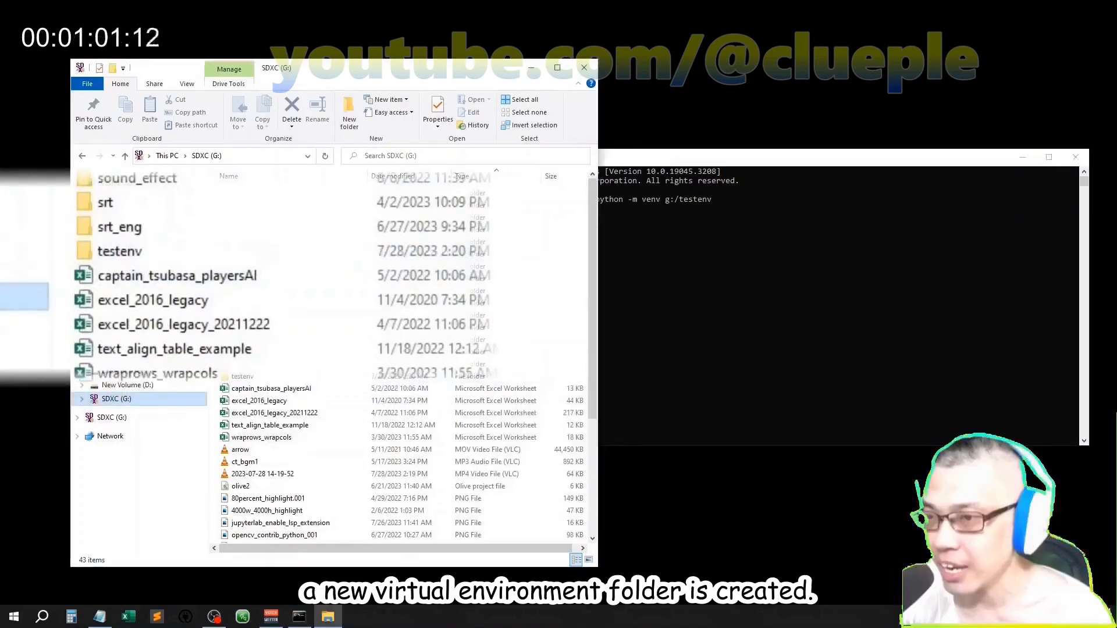
pyautogui.click(119, 250)
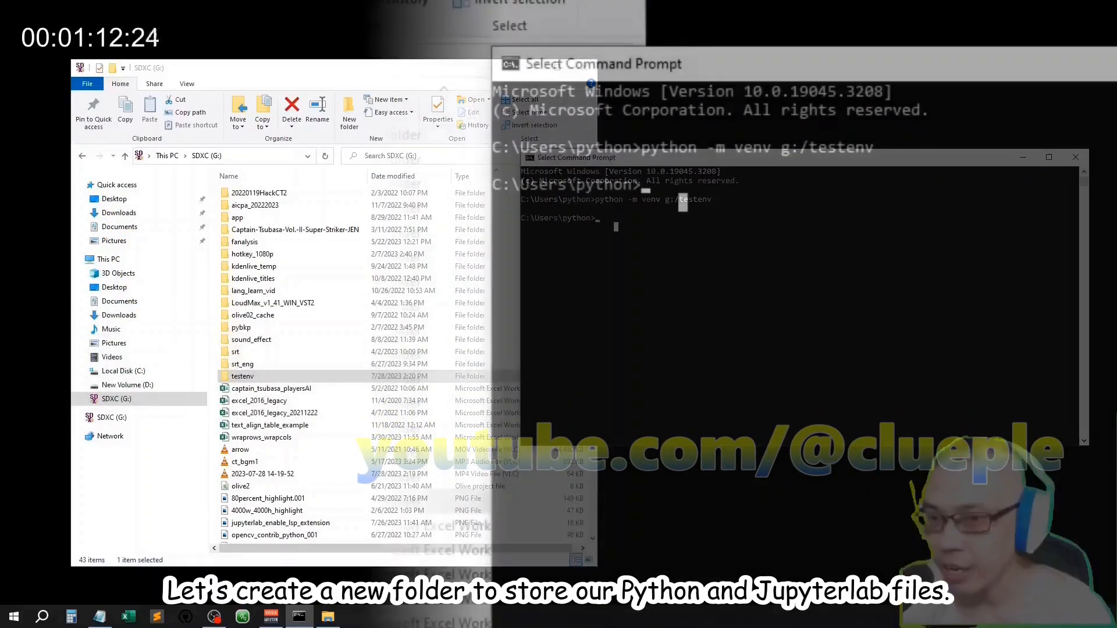
# Make the folder g:\testjupyter with mkdir
pyautogui.write('mkdir g:')
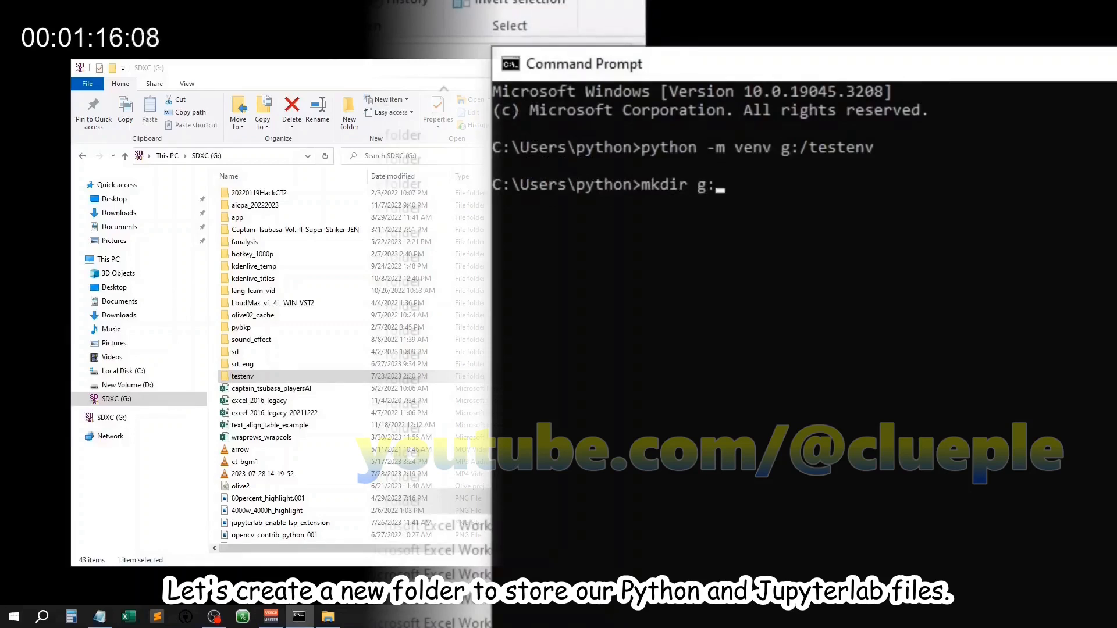
pyautogui.write('\\te')
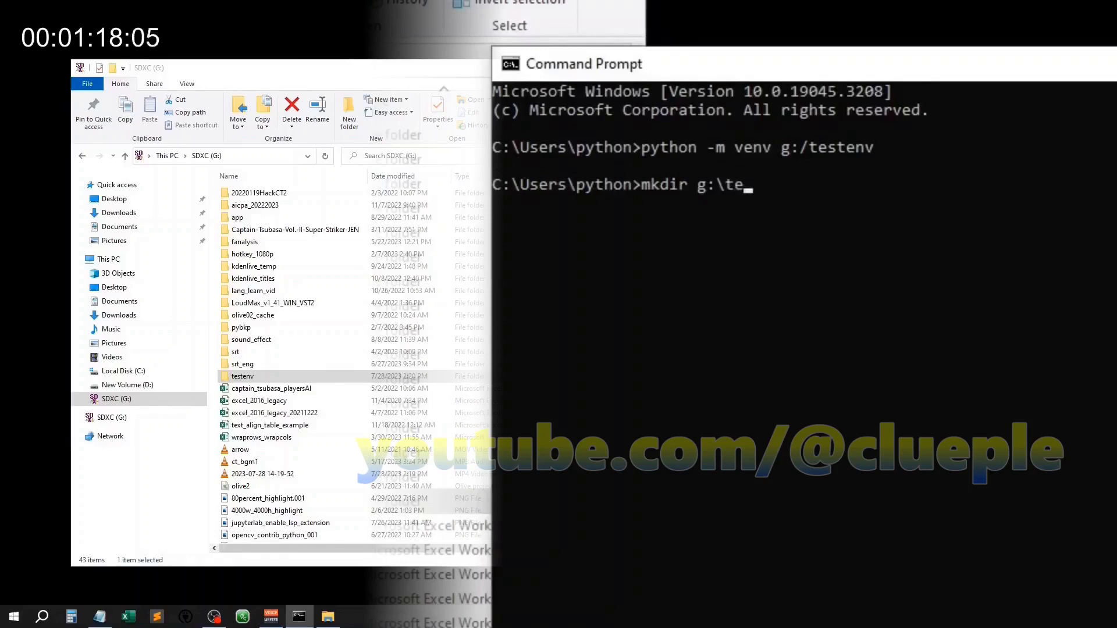
pyautogui.write('stjupyter')
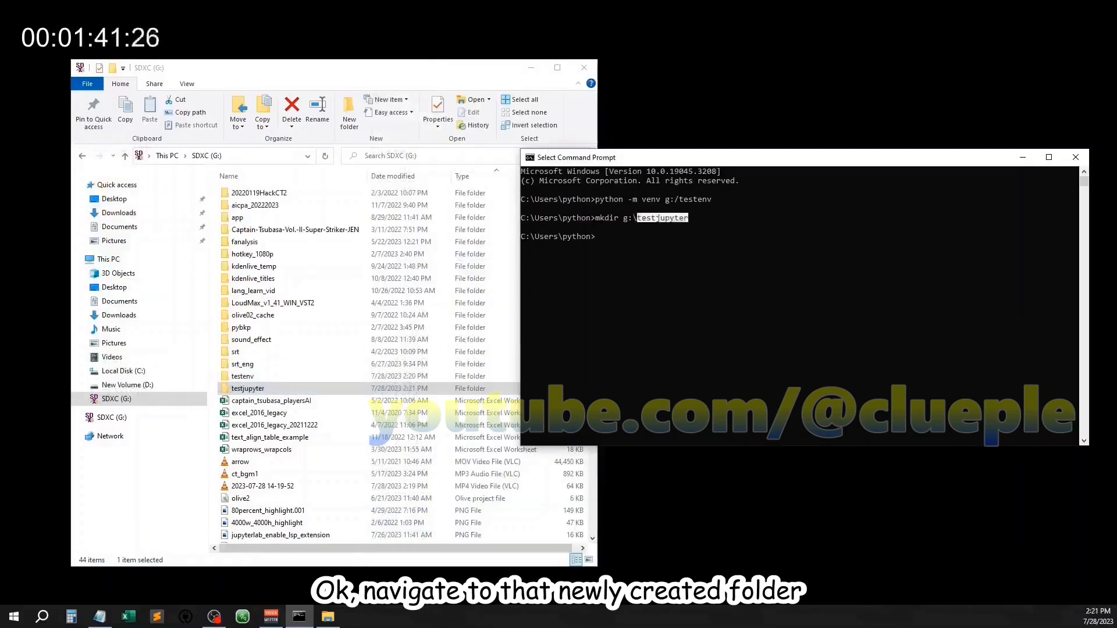
# Change to g:\testjupyter and activate the venv with g:/testenv/scripts/activate
pyautogui.write('cd /d')
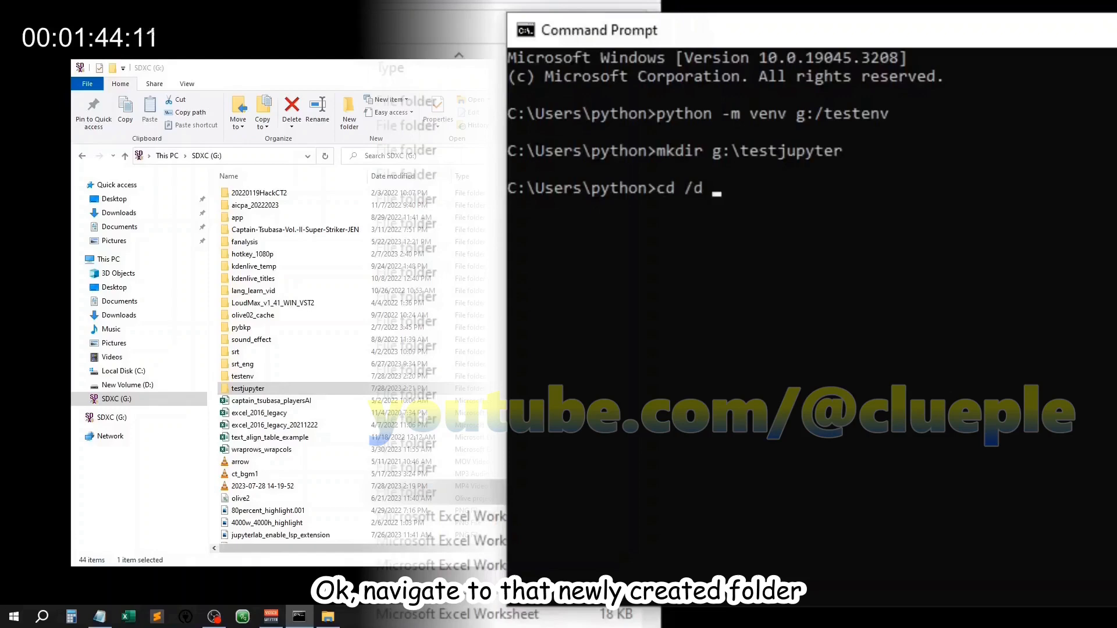
pyautogui.write('g:\\testjupyter')
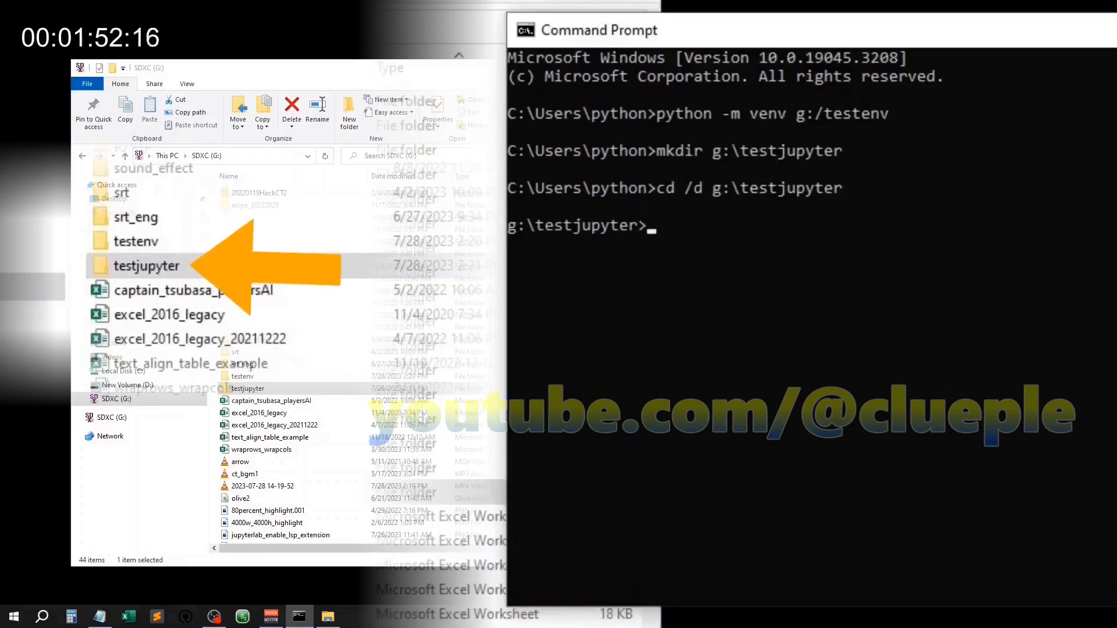
pyautogui.write('g:')
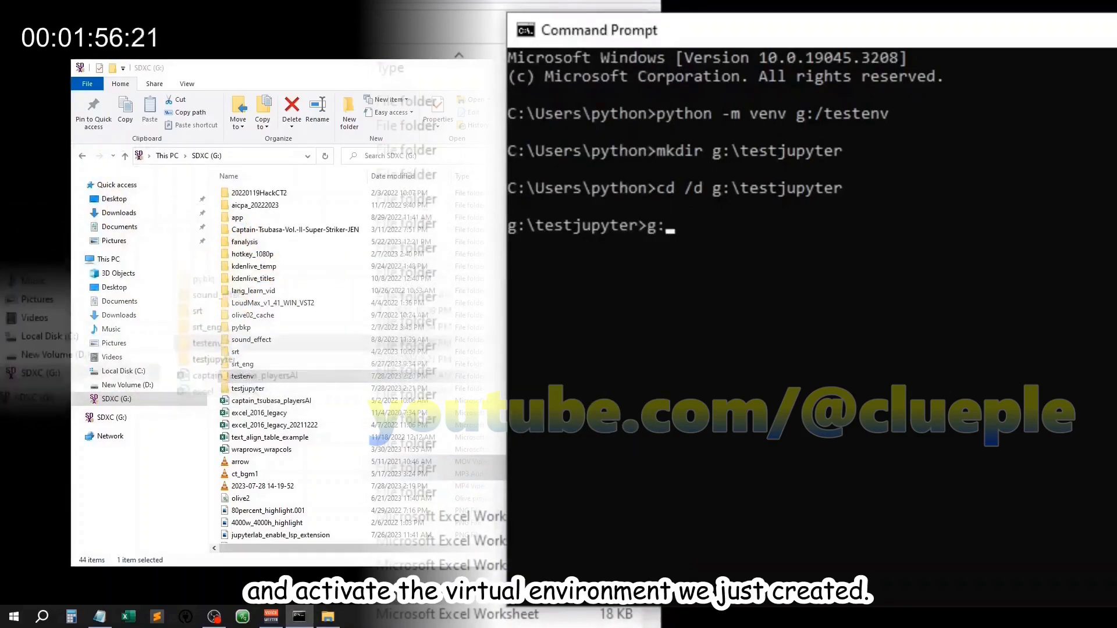
pyautogui.write('/testenv/scripts/activate')
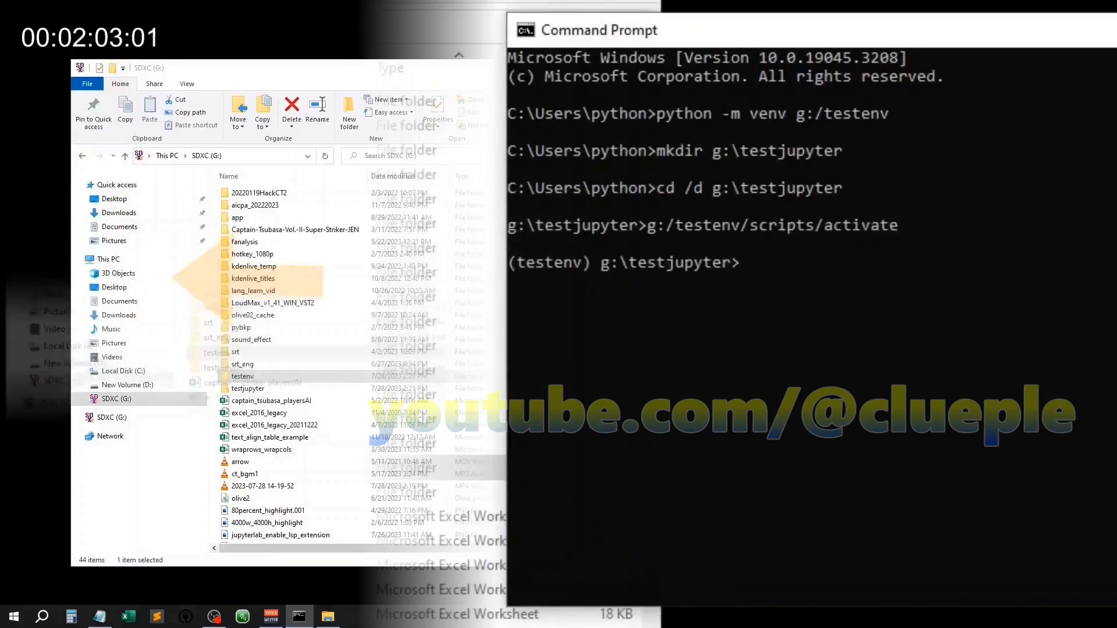
pyautogui.write('python -m pip install --u')
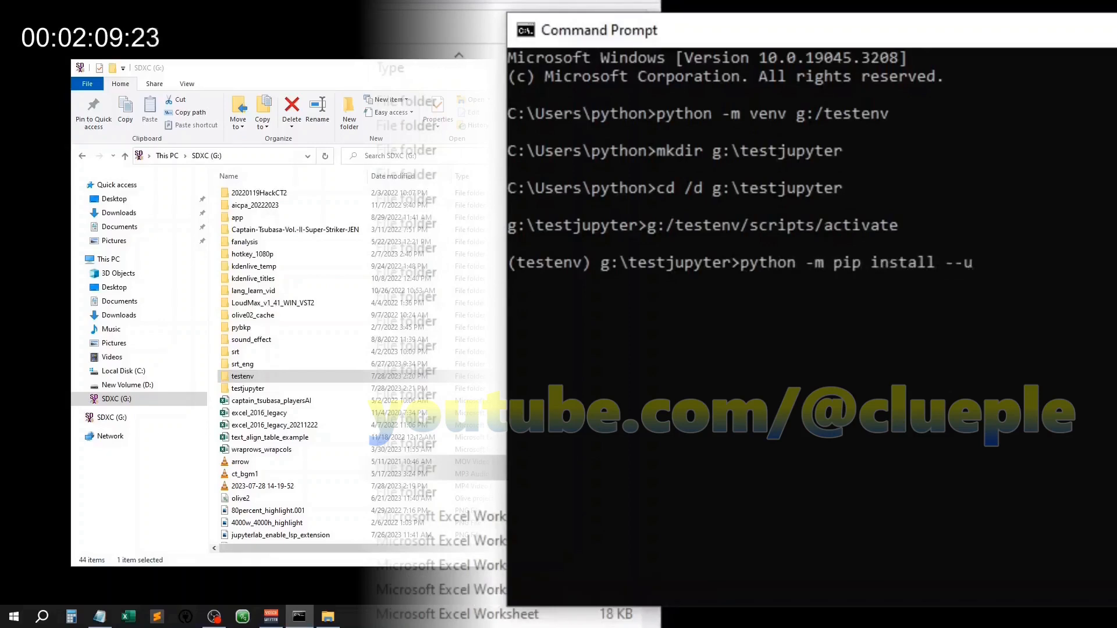
# Upgrade pip to 23.2.1, list installed packages, and install jupyterlab with pip
pyautogui.write('pgrade pip')
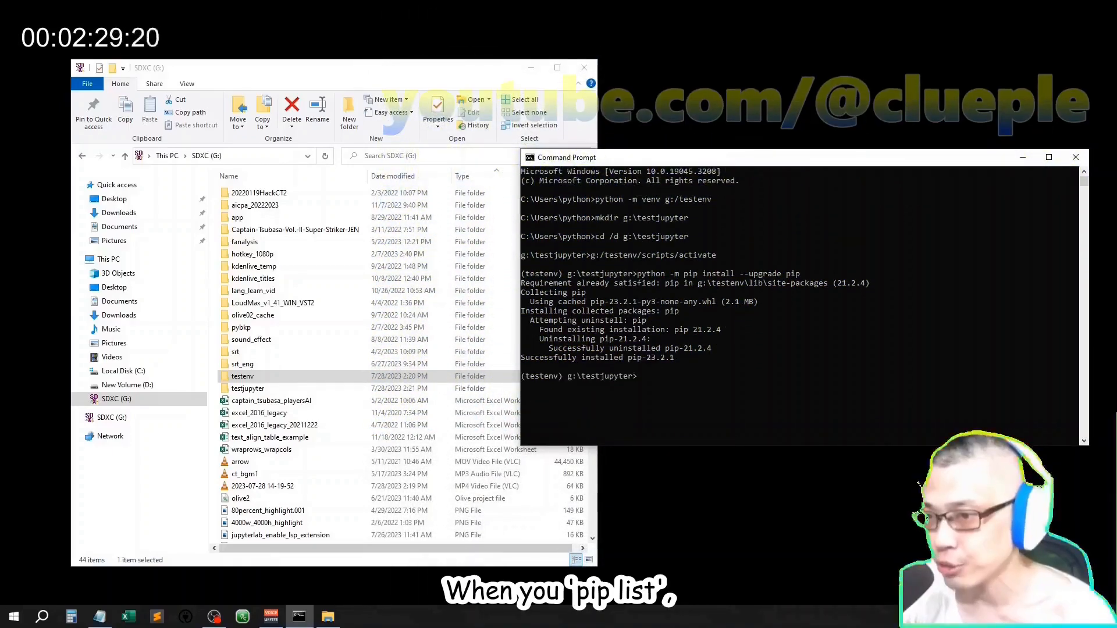
pyautogui.write('pip list')
pyautogui.write('python ')
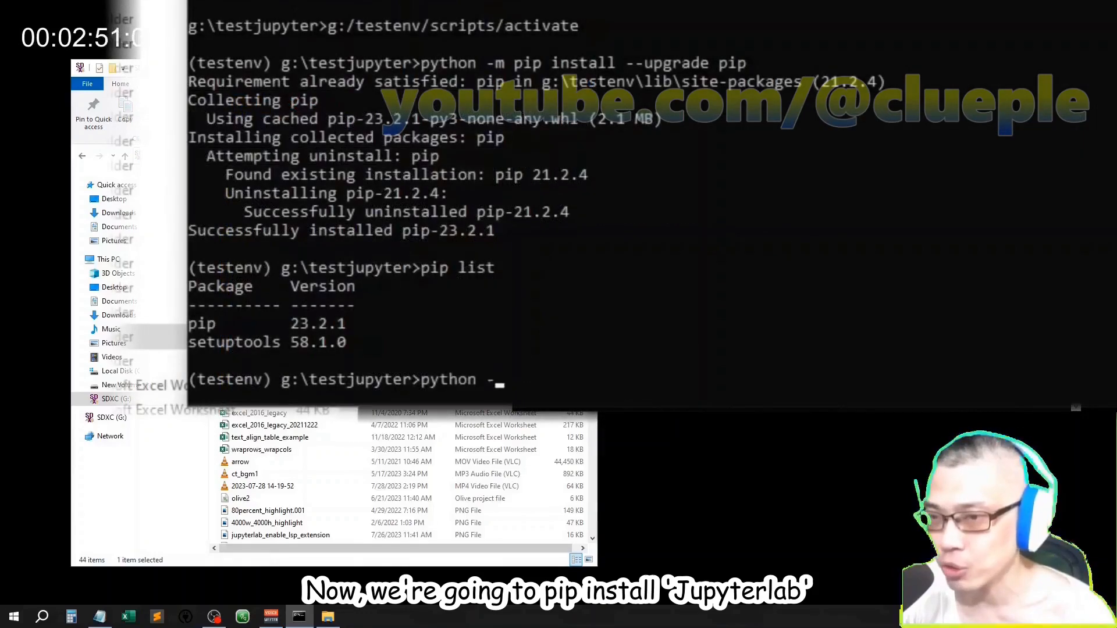
pyautogui.write('-m pip')
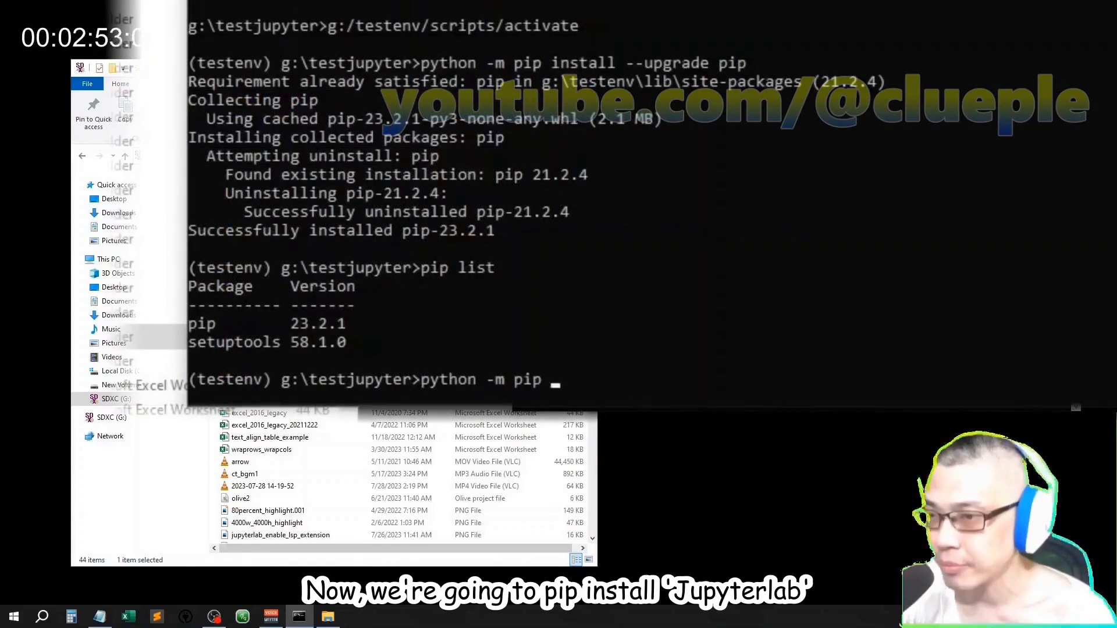
pyautogui.write('install jup')
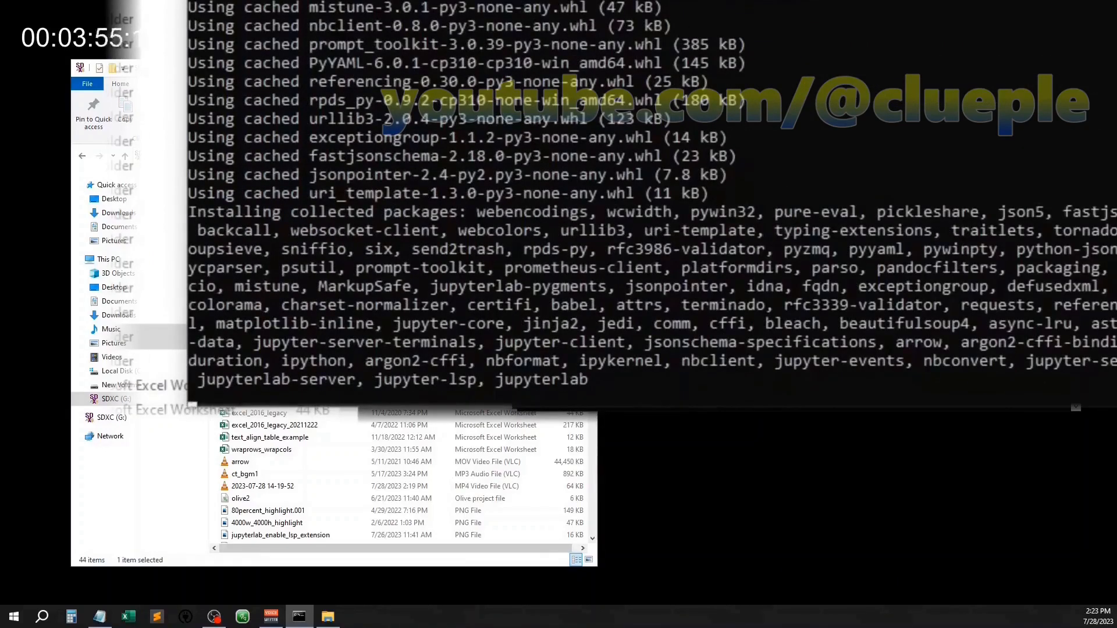
# Run jupyter lab to open the launcher at localhost:8888
pyautogui.write('jupyter>j')
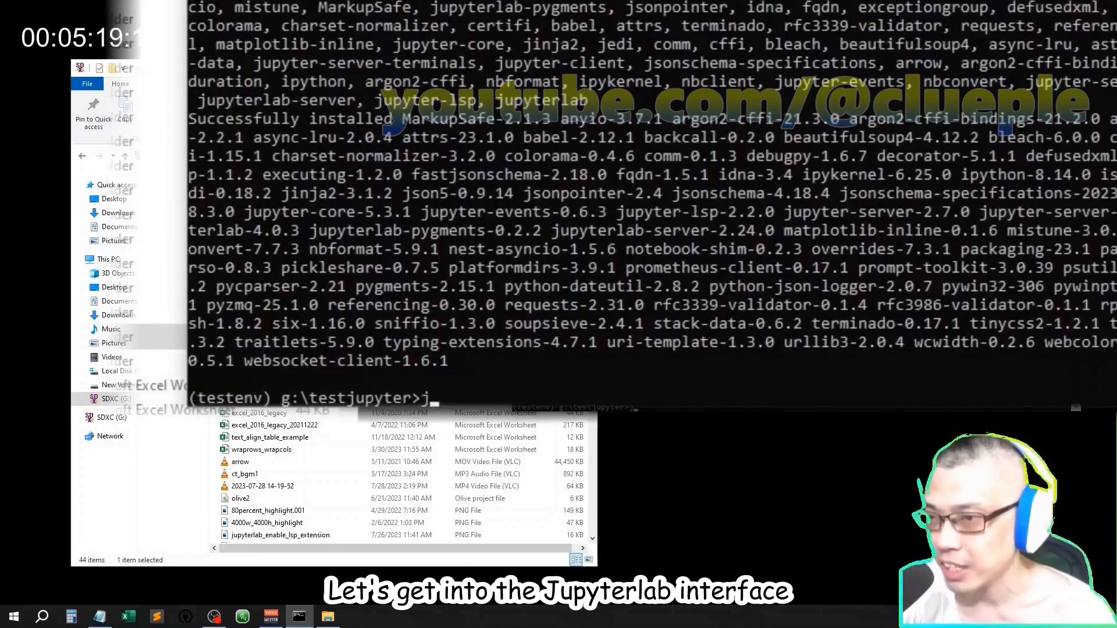
pyautogui.write('upyterla')
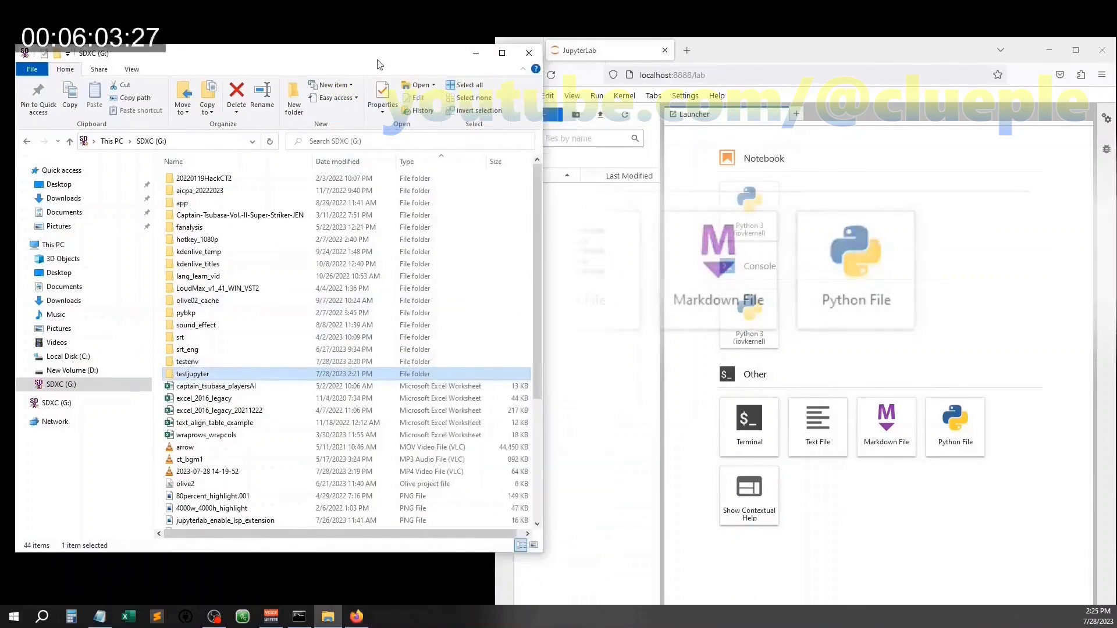
# Create a Python file renamed test.py and a new Python 3 notebook
pyautogui.click(854, 271)
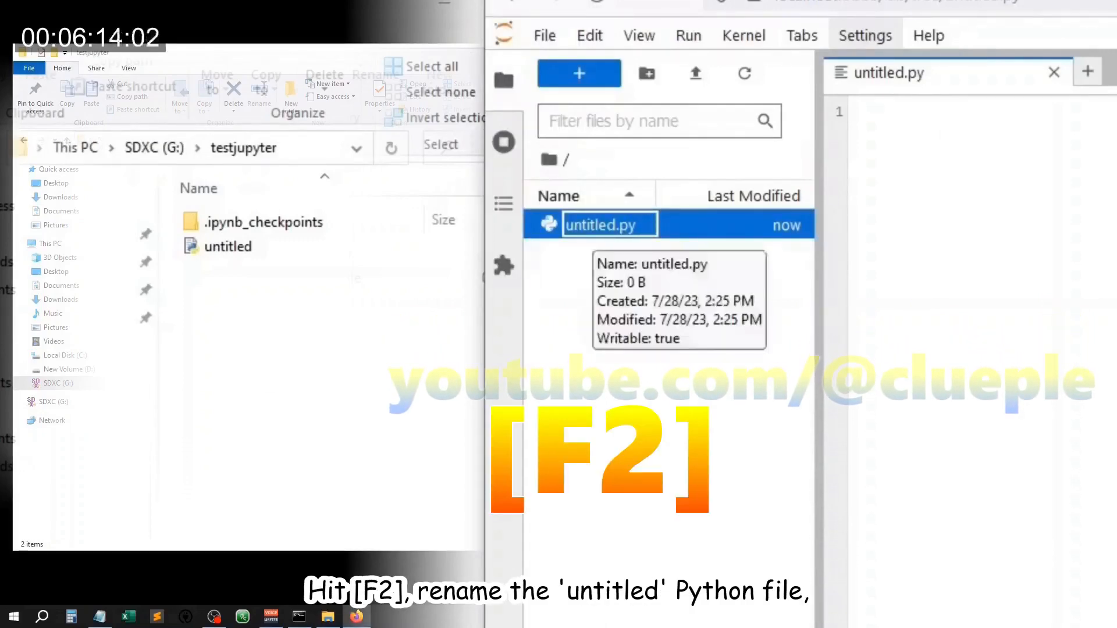
pyautogui.press('F2')
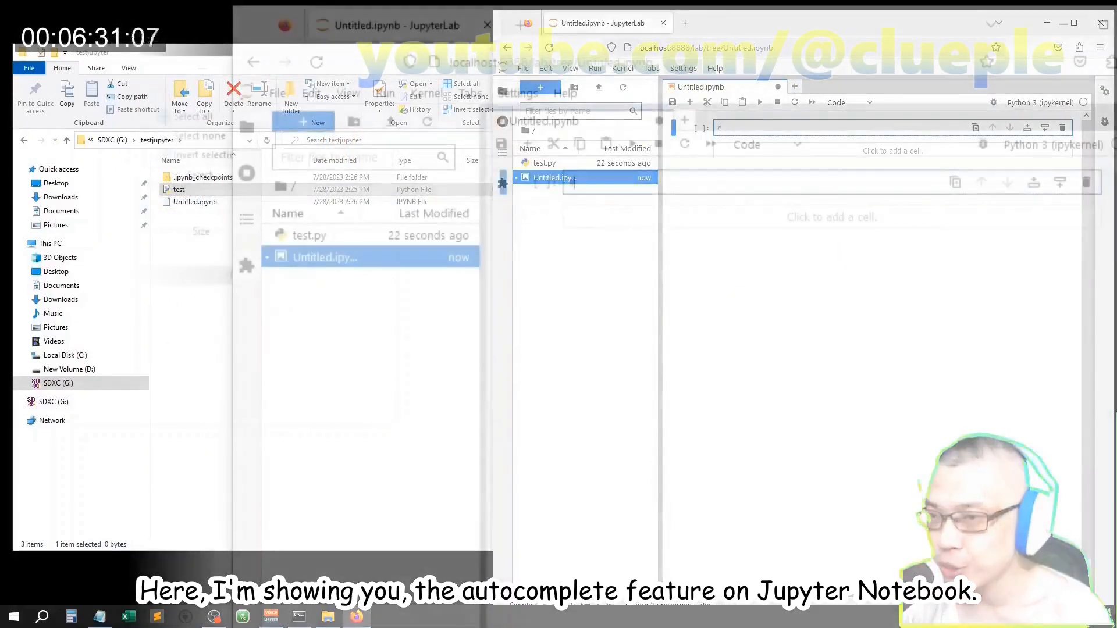
# Run a comment cell about autocompletion, then show Tab completions inside print()
pyautogui.write('let me show you the auto completion feature that exists in notebook, but not text editor')
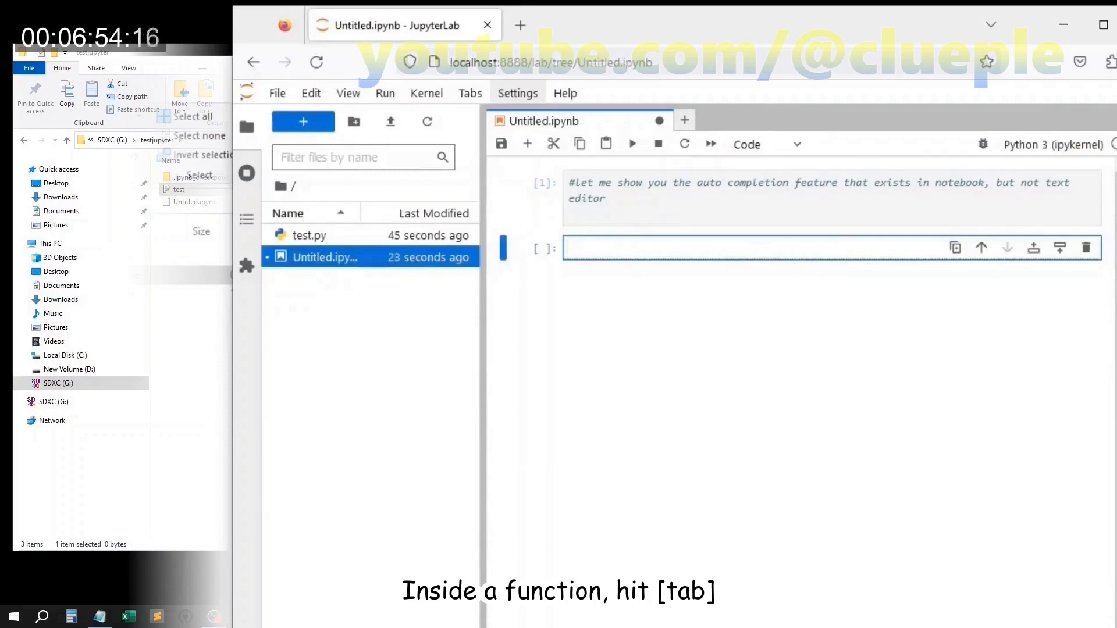
pyautogui.write('print()')
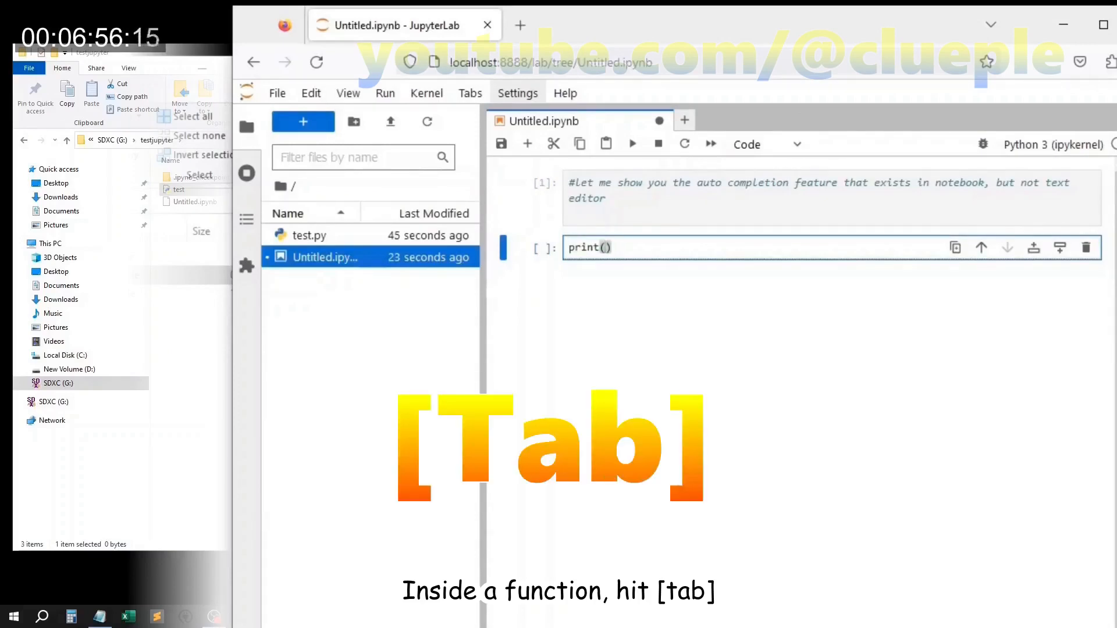
pyautogui.press('tab')
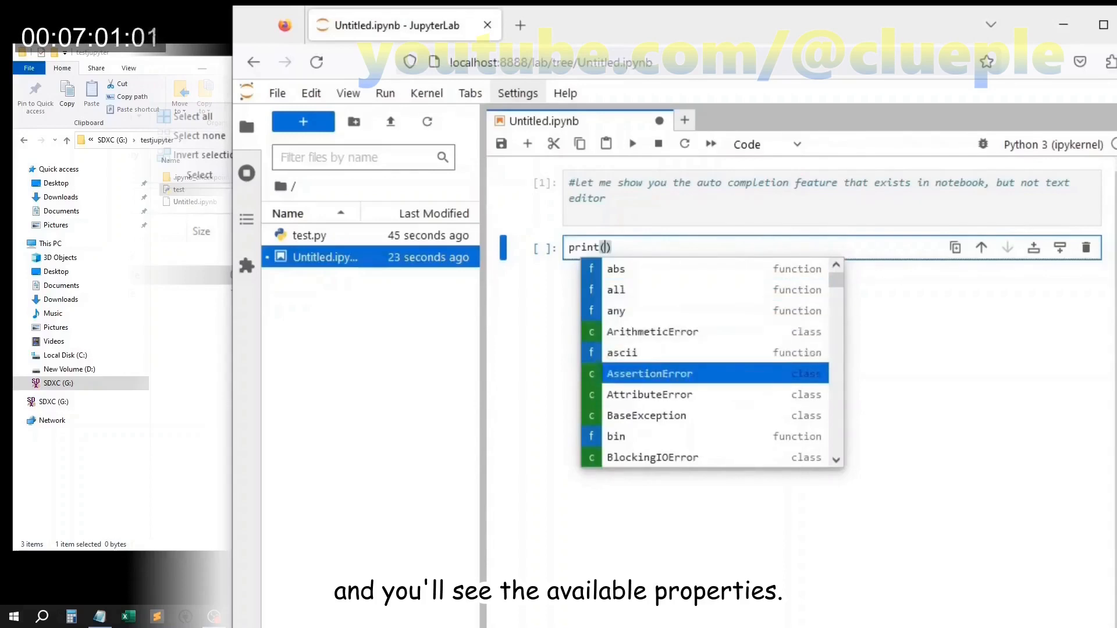
pyautogui.press('shift+space')
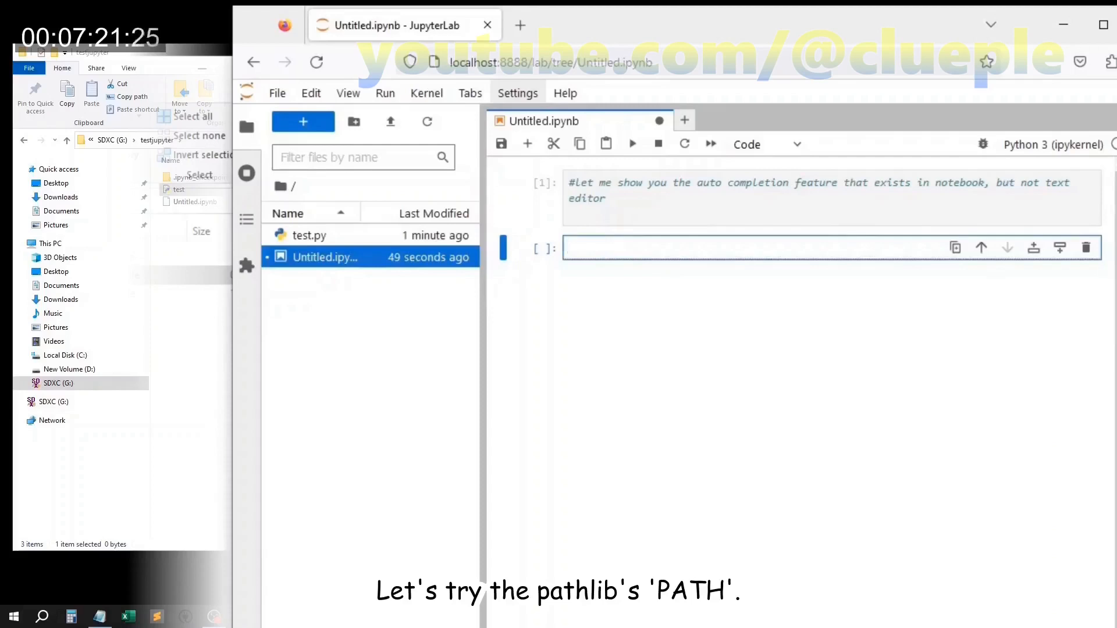
# Type 'from pathlib import Path' and view Path's completions and description
pyautogui.write('from path')
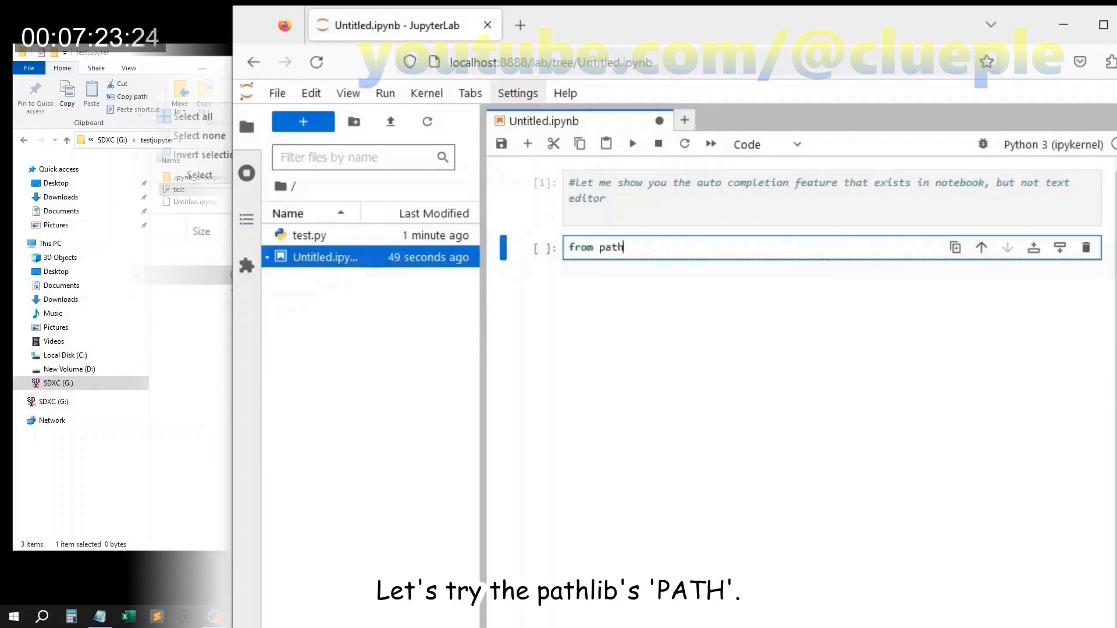
pyautogui.write('lib import')
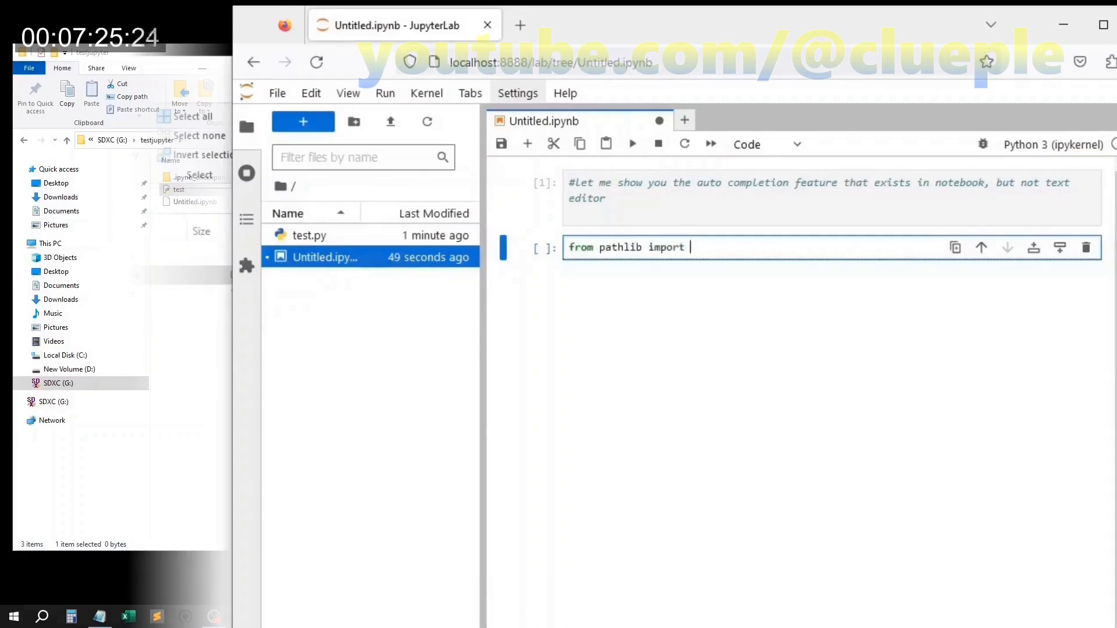
pyautogui.write('Path')
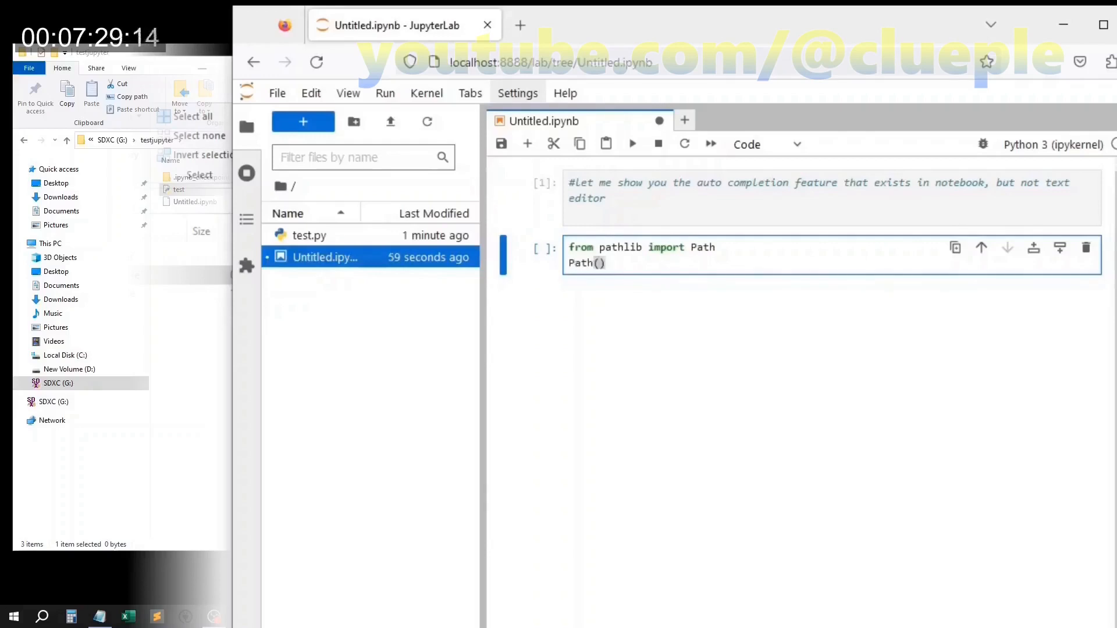
pyautogui.press('Tab')
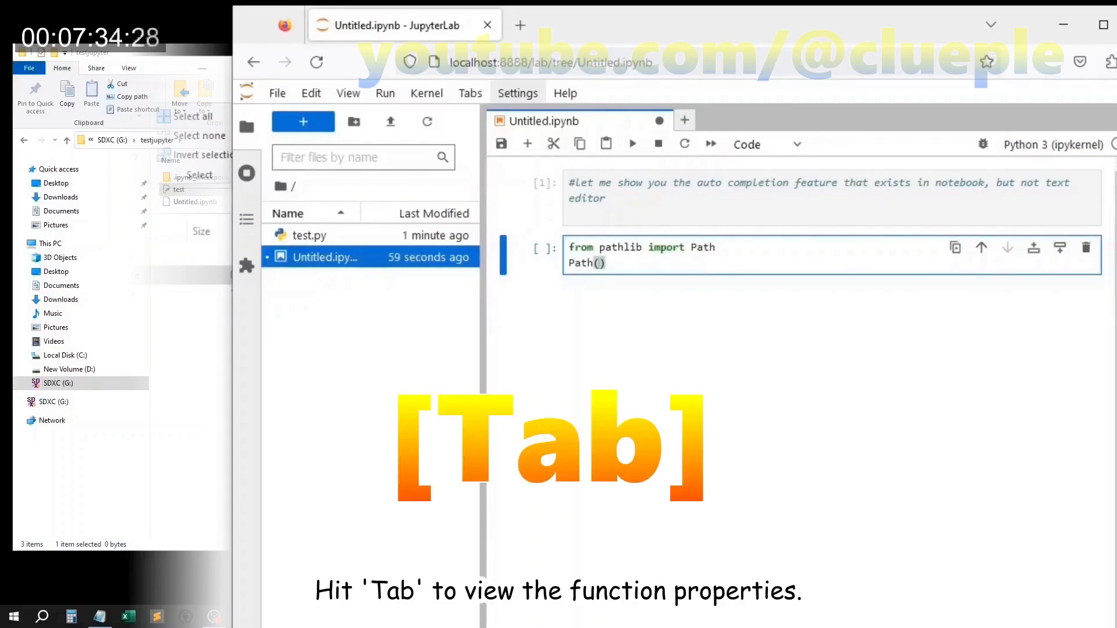
pyautogui.press('tab')
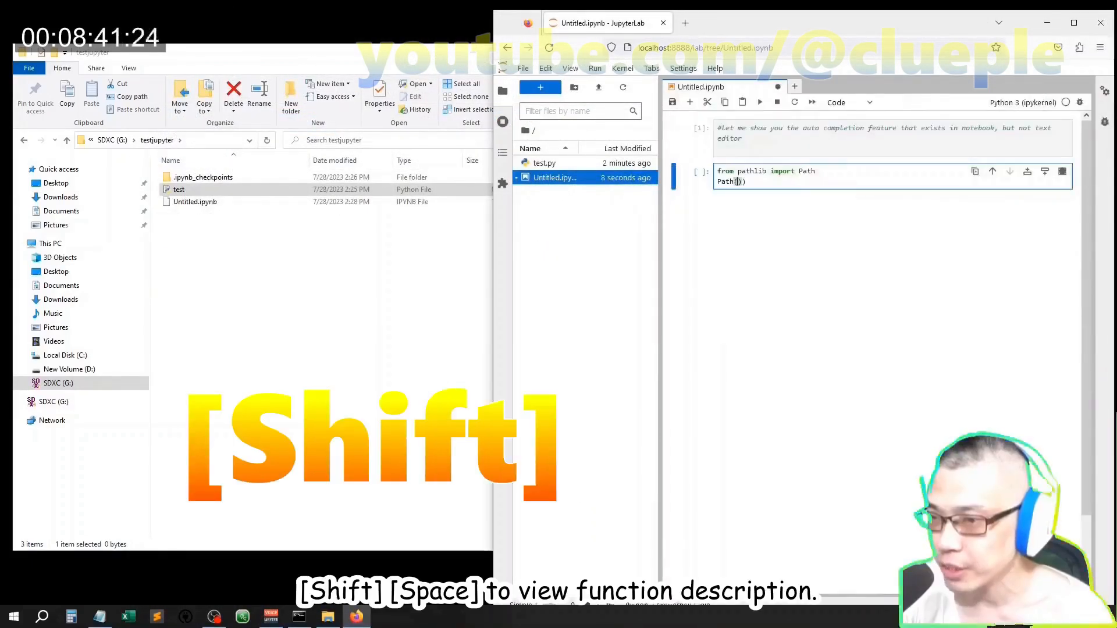
# Show print's description and add a '#but that code' comment before deleting the notebook
pyautogui.write('print')
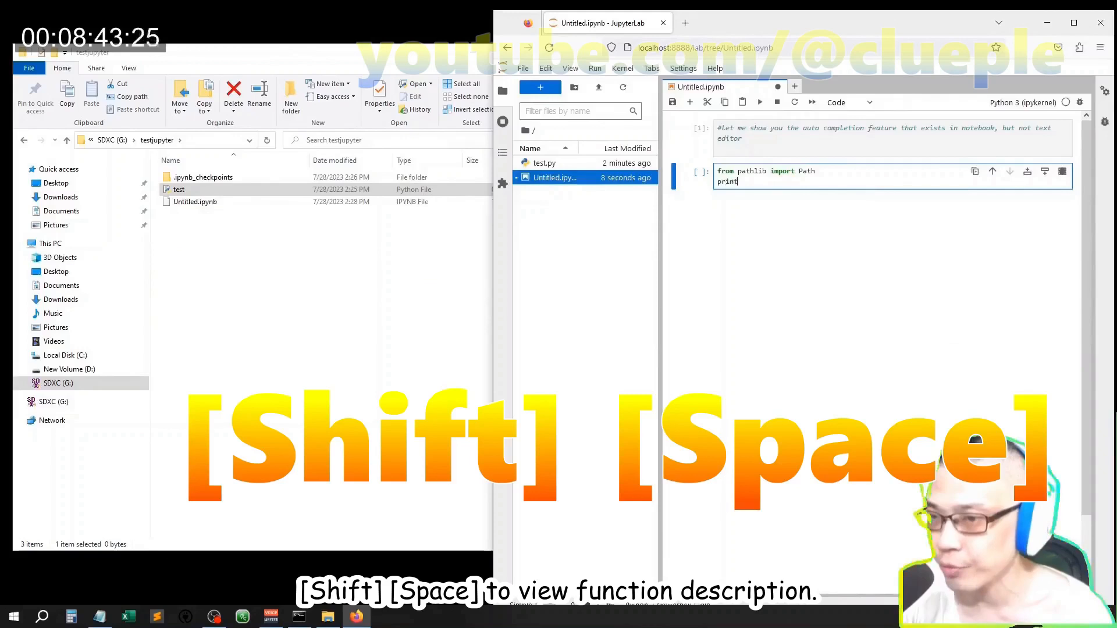
pyautogui.press('shift+space')
pyautogui.write('Path(')
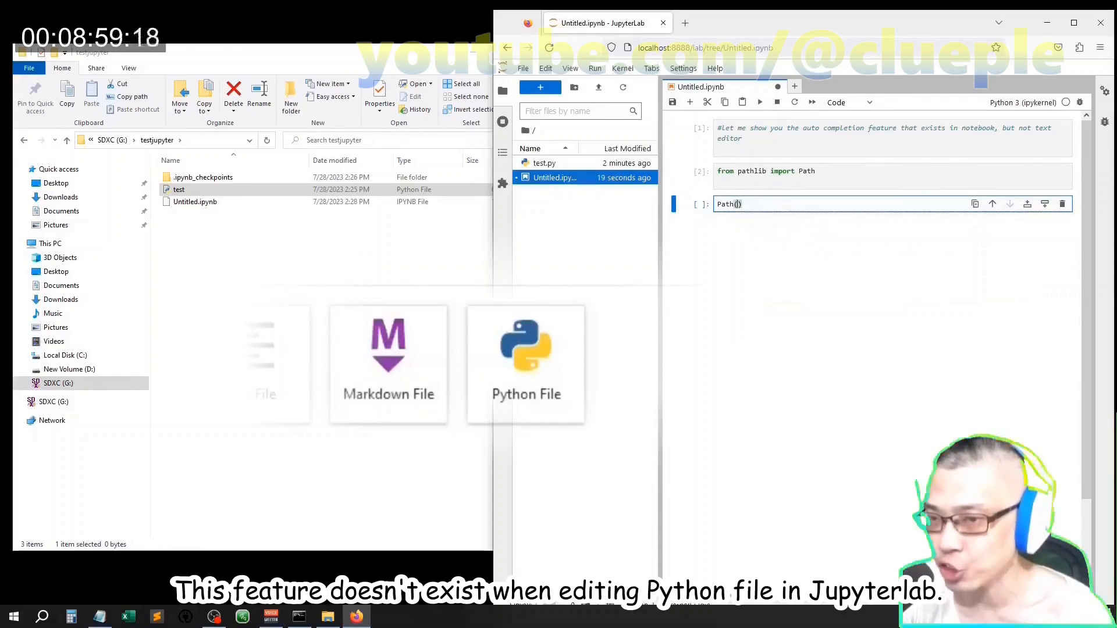
pyautogui.write('#but that code')
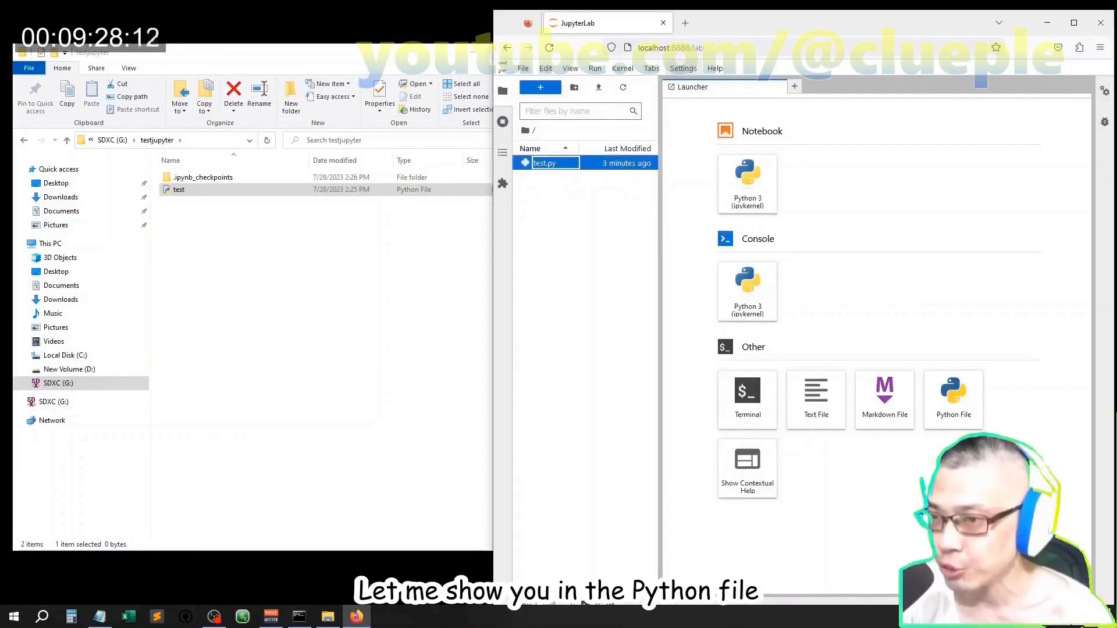
# In test.py, write print() and a comment that Tab does nothing, then test Tab
pyautogui.doubleClick(554, 162)
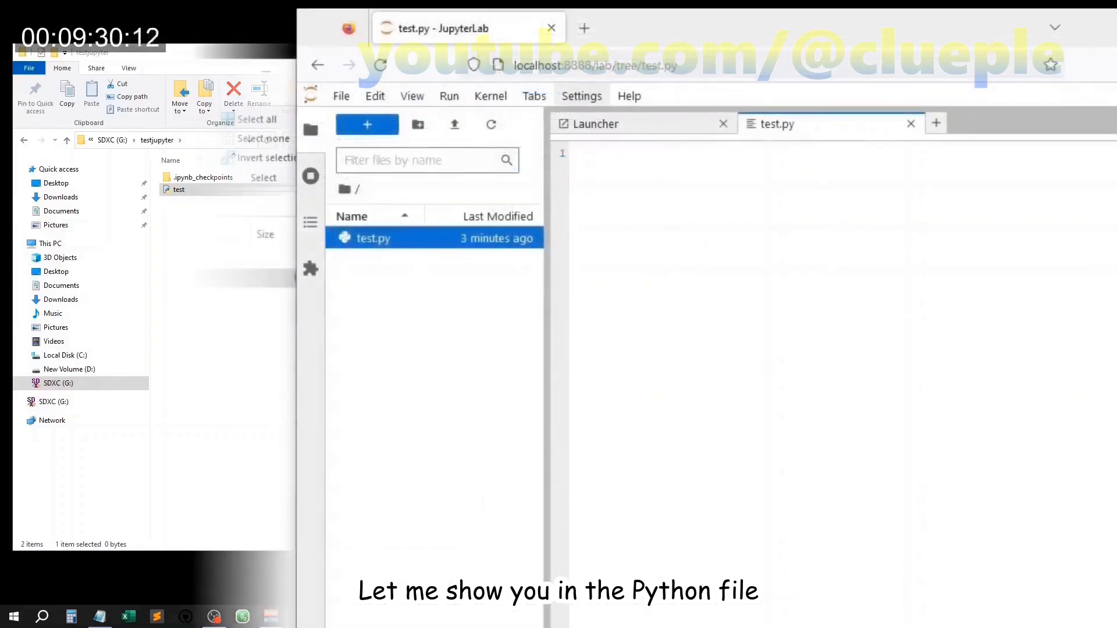
pyautogui.write('print()')
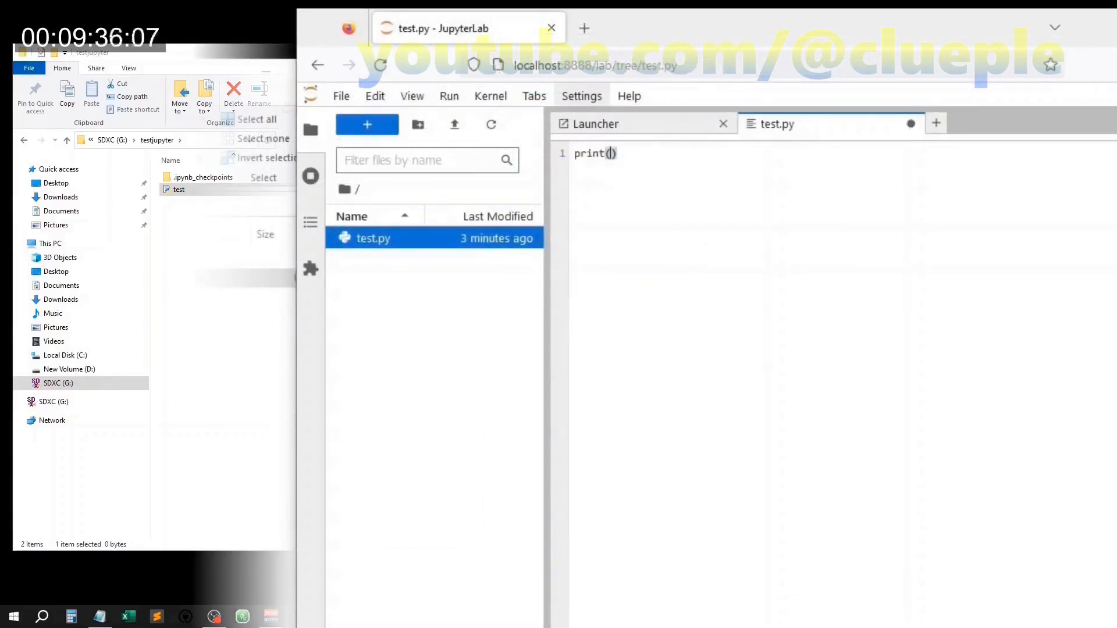
pyautogui.write('#nothing happen')
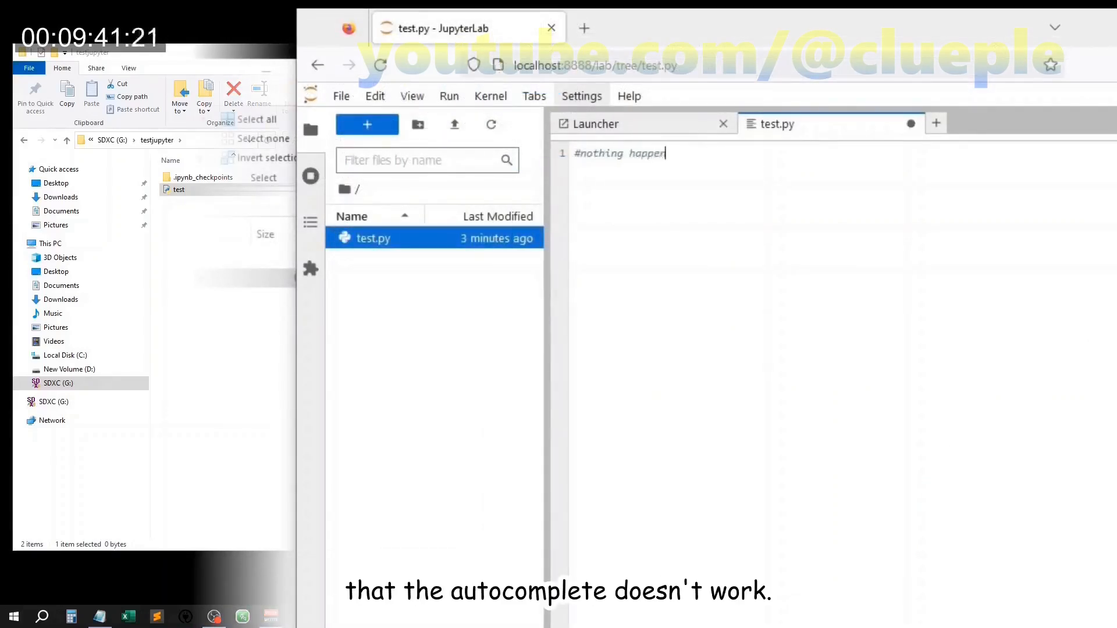
pyautogui.write("when you hit 'tab' or 'shift tab'")
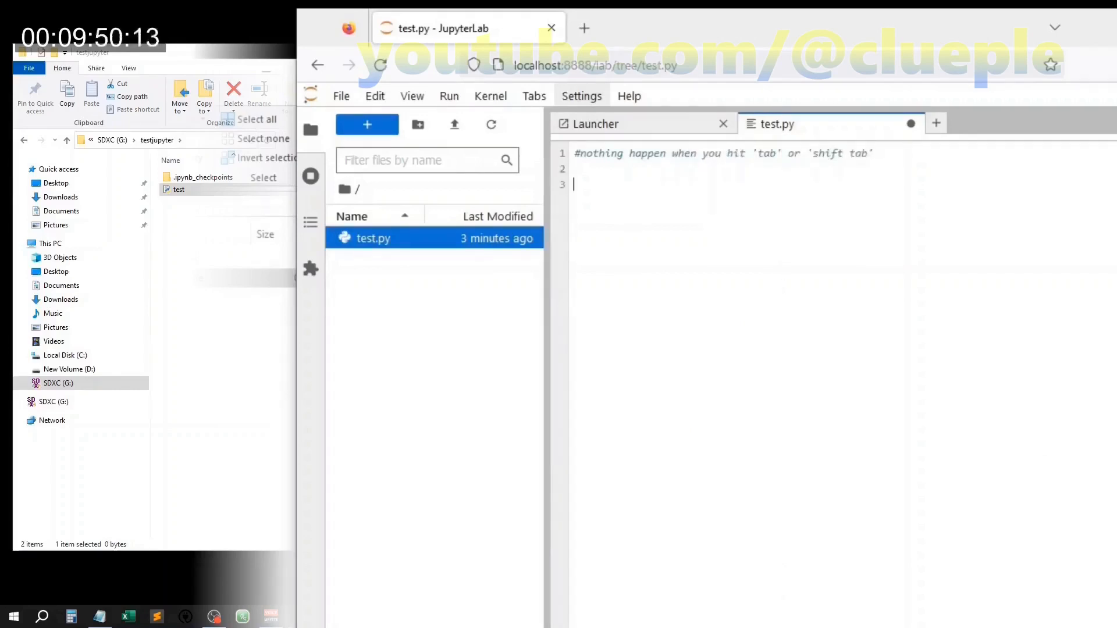
pyautogui.write('print()')
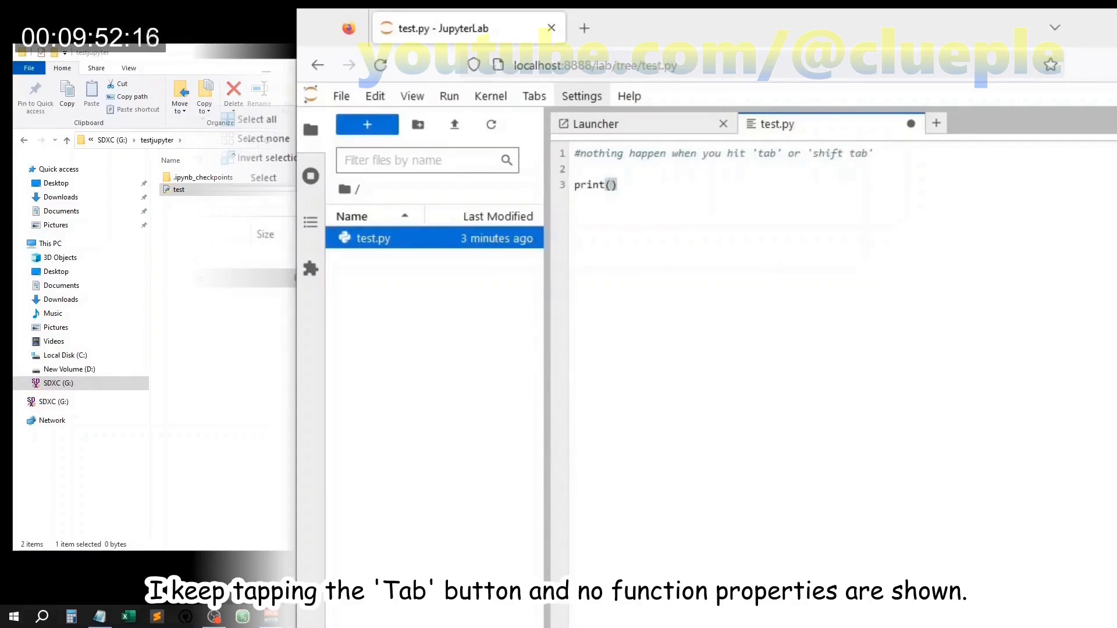
pyautogui.press('tab')
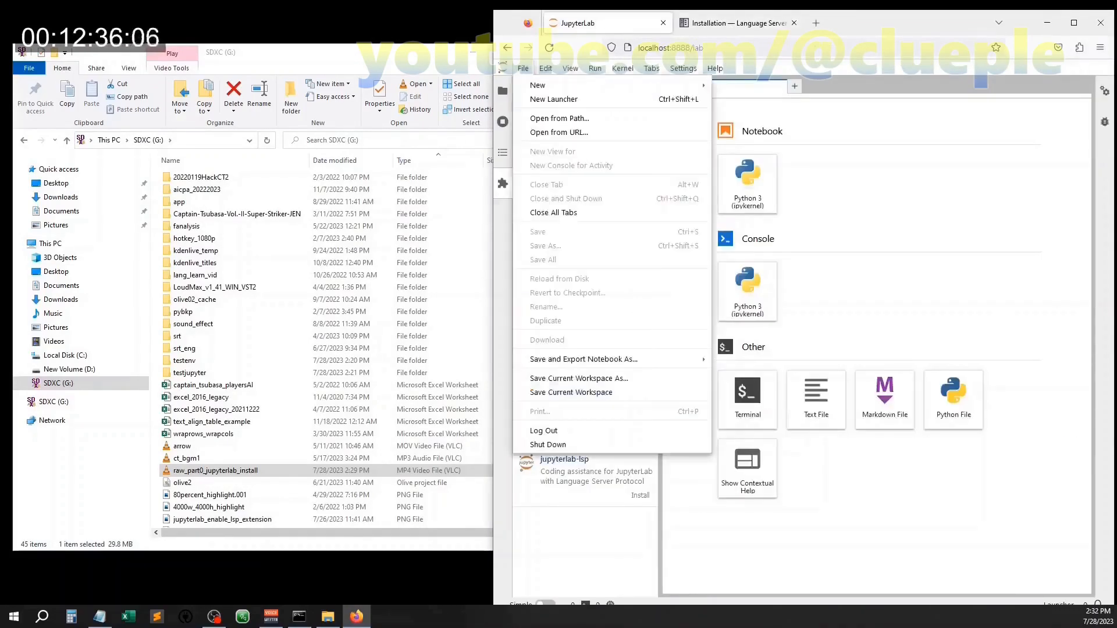
# Shut down the JupyterLab server and start deactivating the environment
pyautogui.click(548, 444)
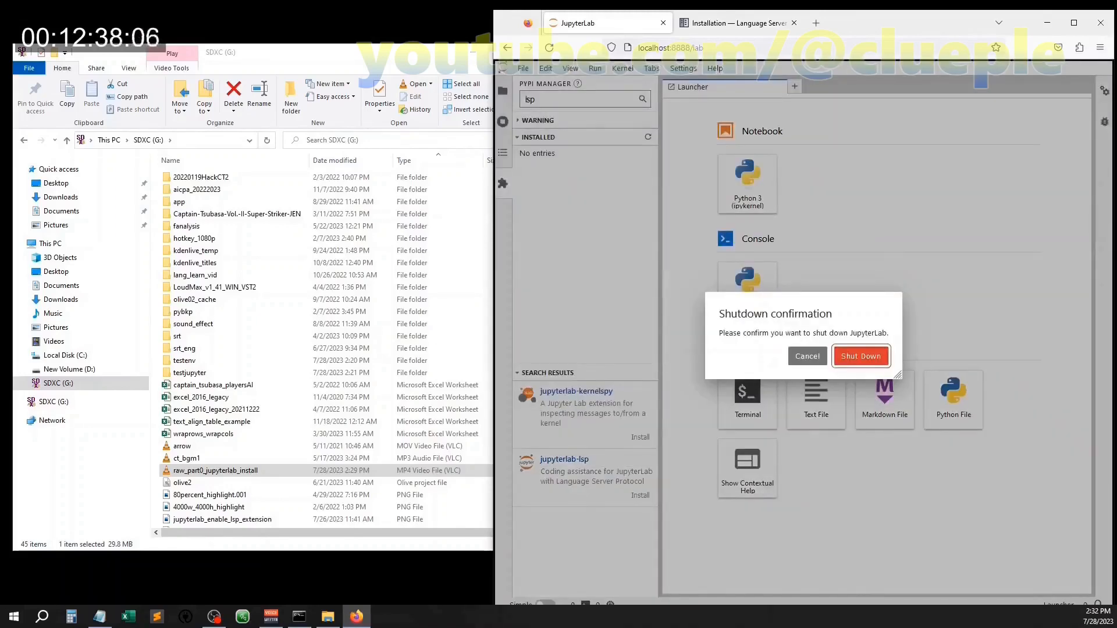
pyautogui.click(860, 356)
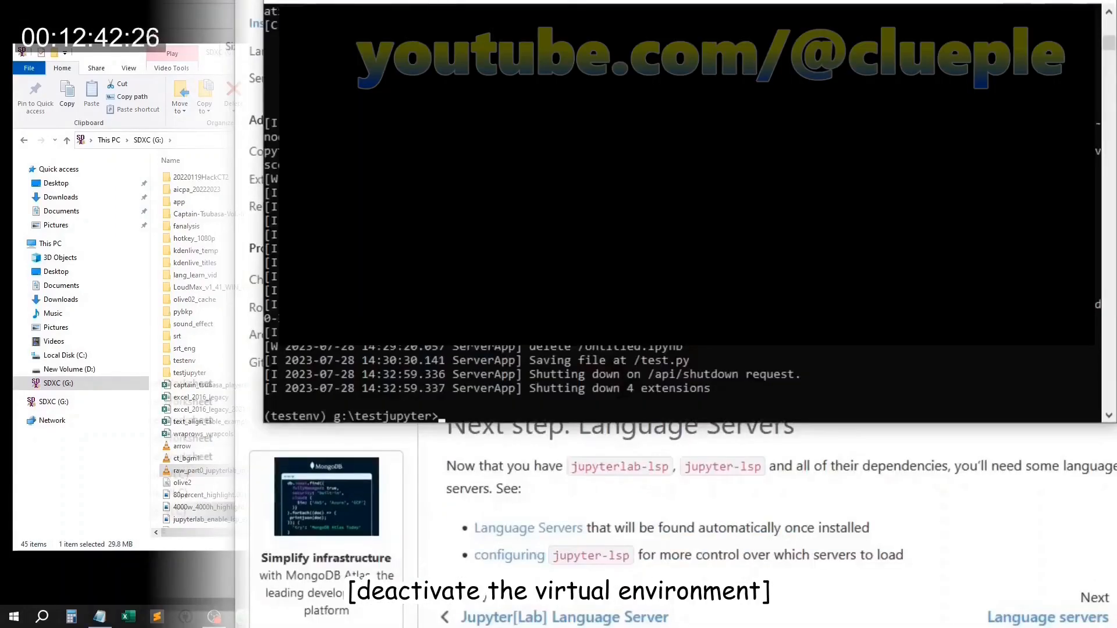
pyautogui.write('deac')
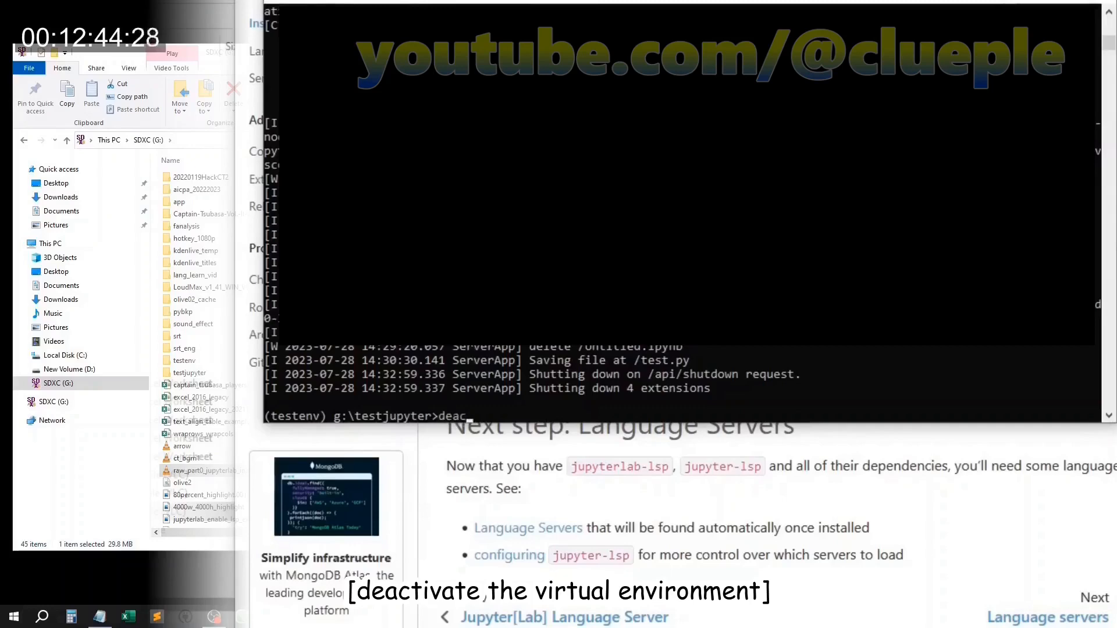
# Exit, then in a new prompt cd /d to g:\testjupyter and reactivate testenv
pyautogui.write('exi')
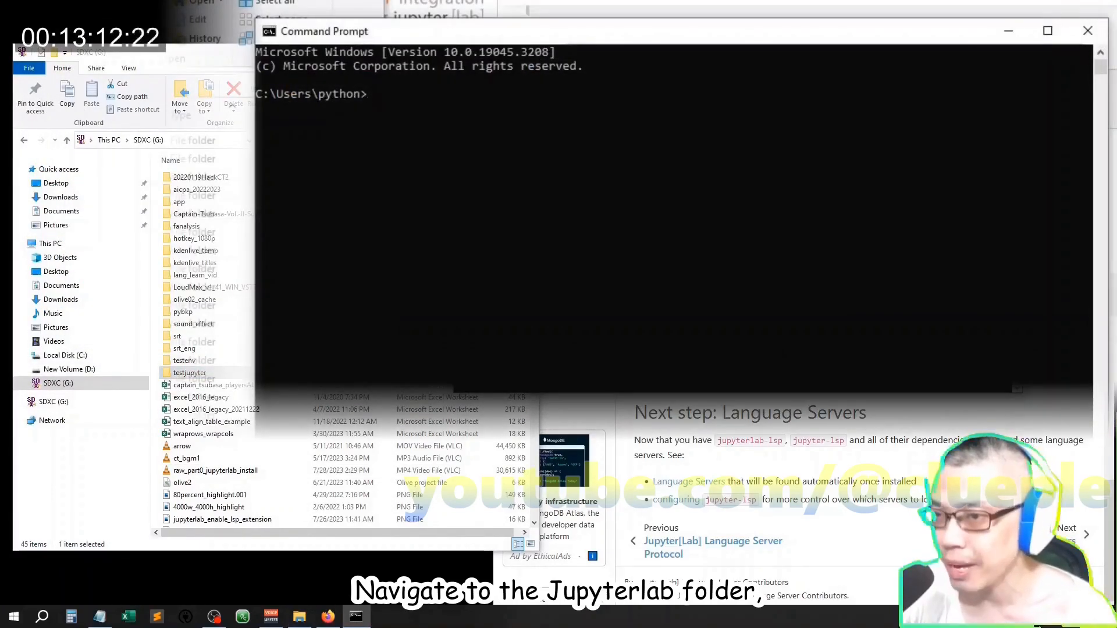
pyautogui.write('cd /d g:')
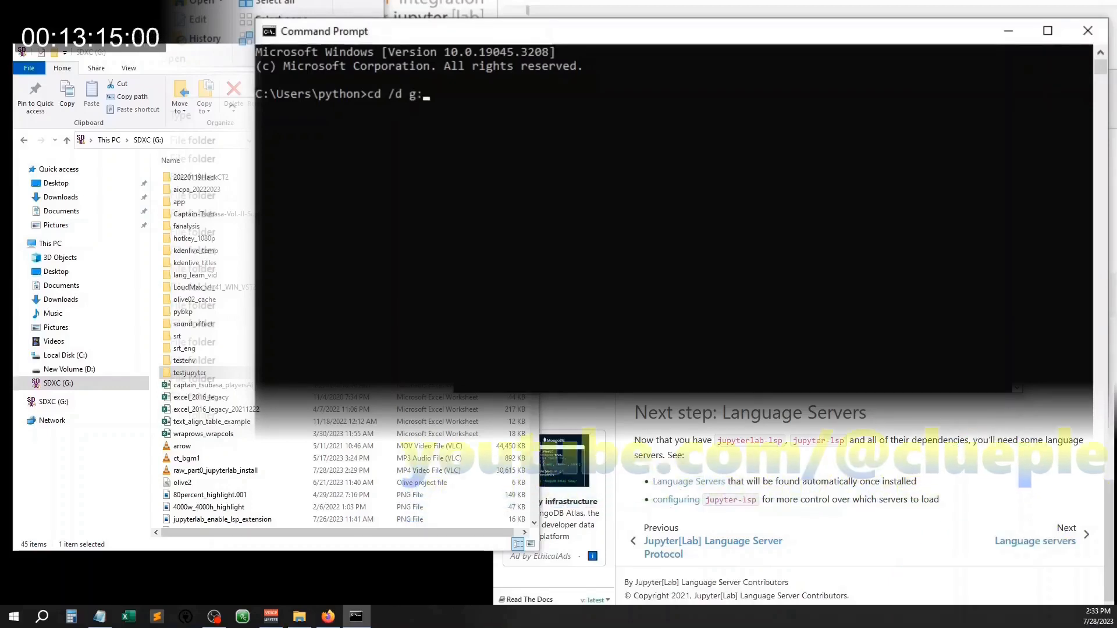
pyautogui.write('testjupyter')
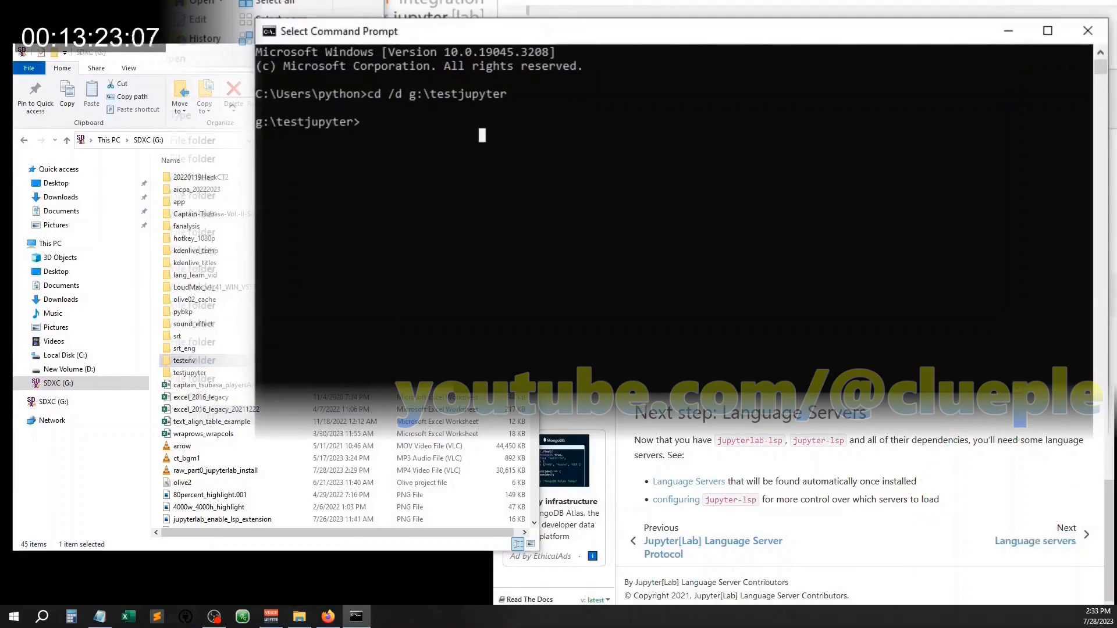
pyautogui.write('g:/testenv/scripts/activate')
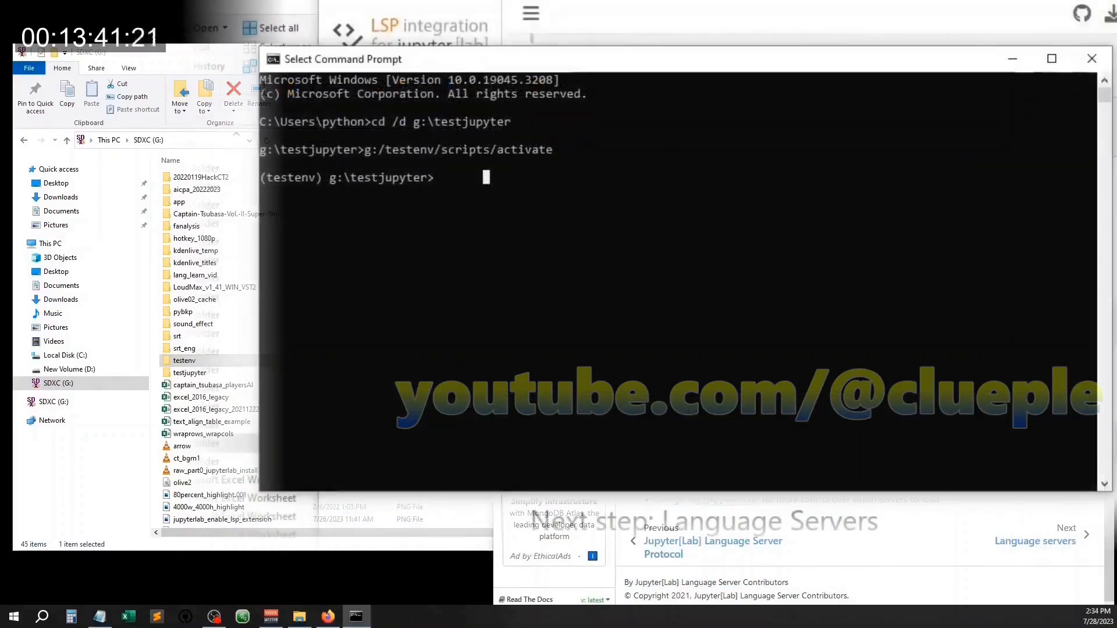
# Pip install jupyterlab-lsp 4.2.0 and jedi-language-server into testenv, then relaunch JupyterLab
pyautogui.write('pip install jupyterlab-lsp==4.2.0')
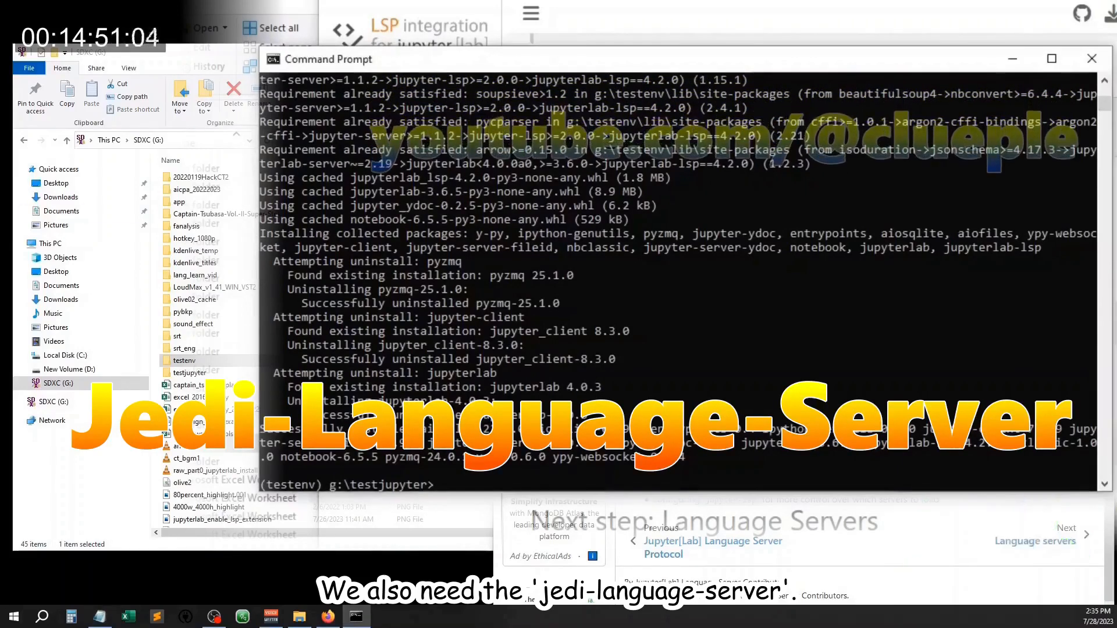
pyautogui.write('pip in')
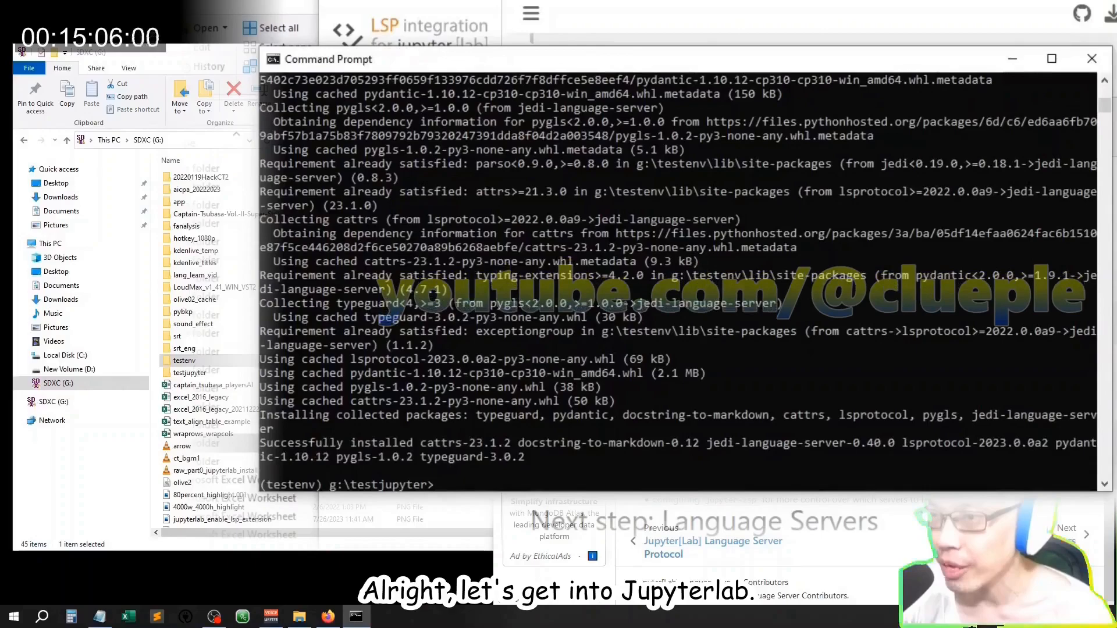
pyautogui.write('jupyter')
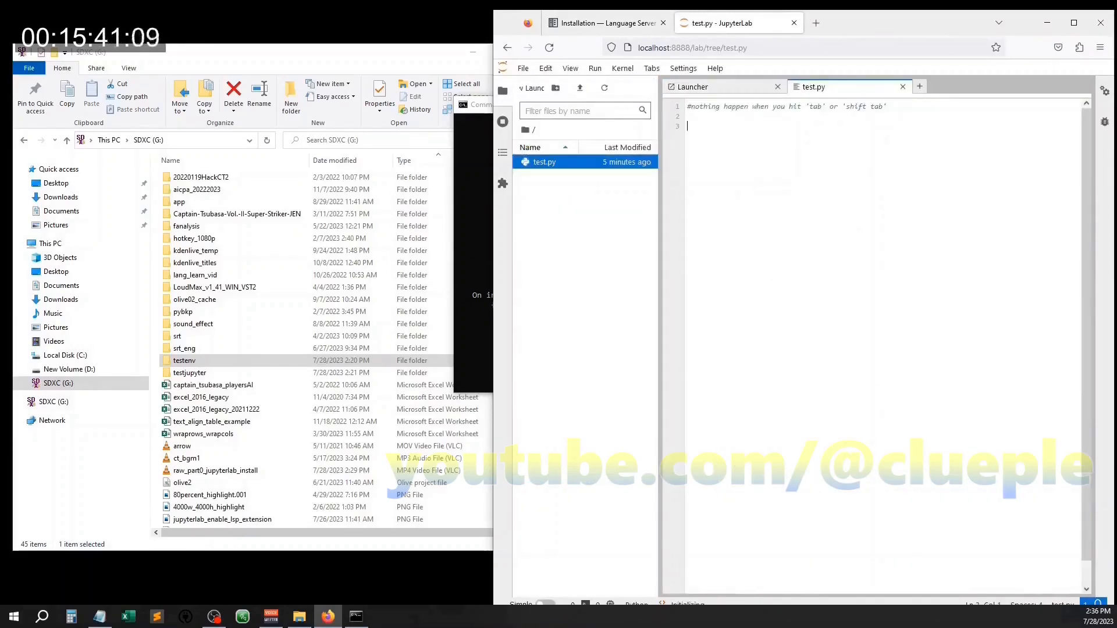
# Try print() in test.py, then close the test.py tab
pyautogui.write('print()')
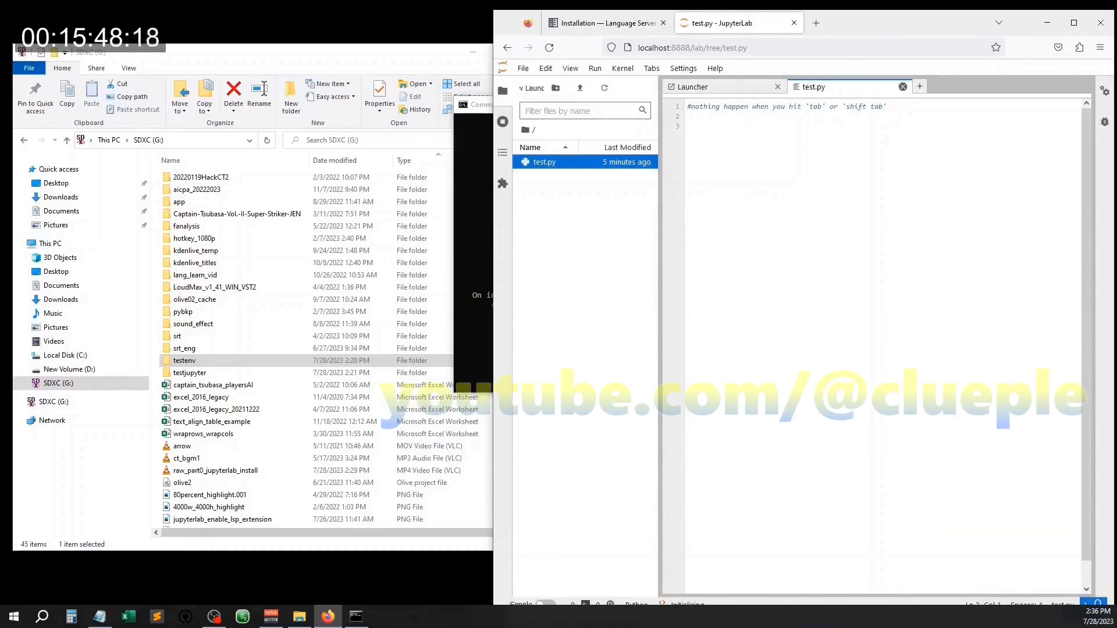
pyautogui.click(902, 86)
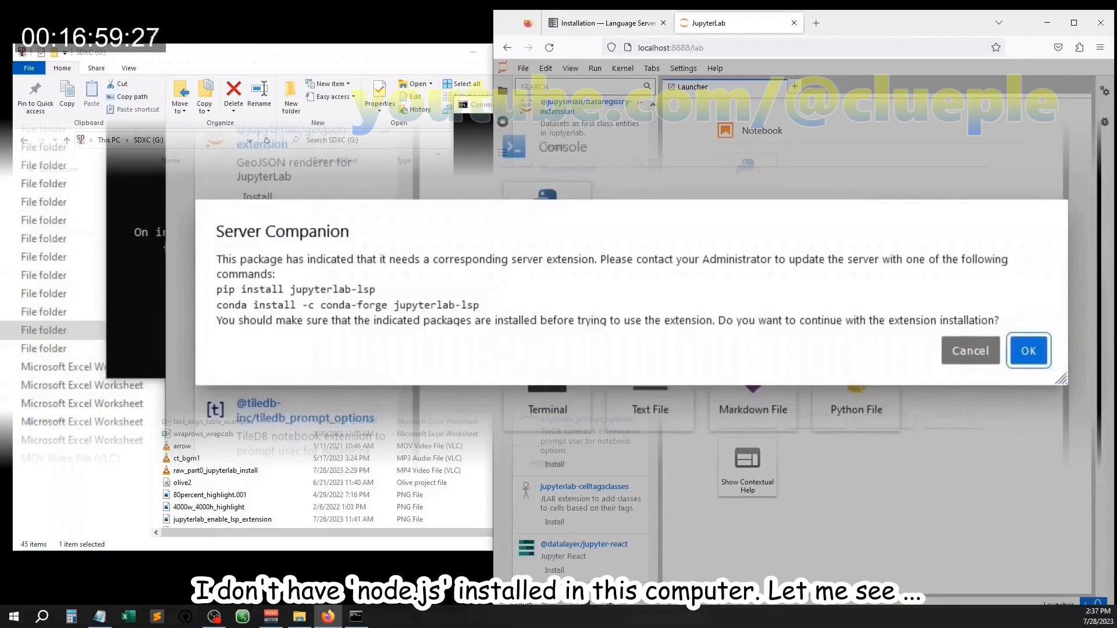
# Attempt the jupyterlab-lsp extension install, dismiss the Node.js error, and begin shutdown
pyautogui.click(1027, 351)
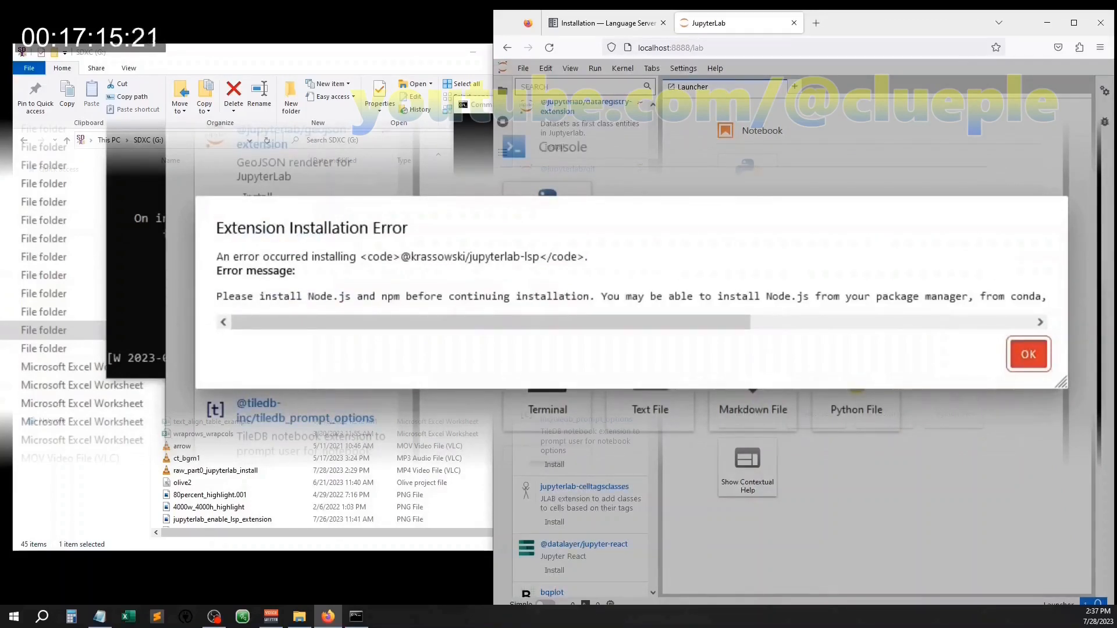
pyautogui.click(1027, 354)
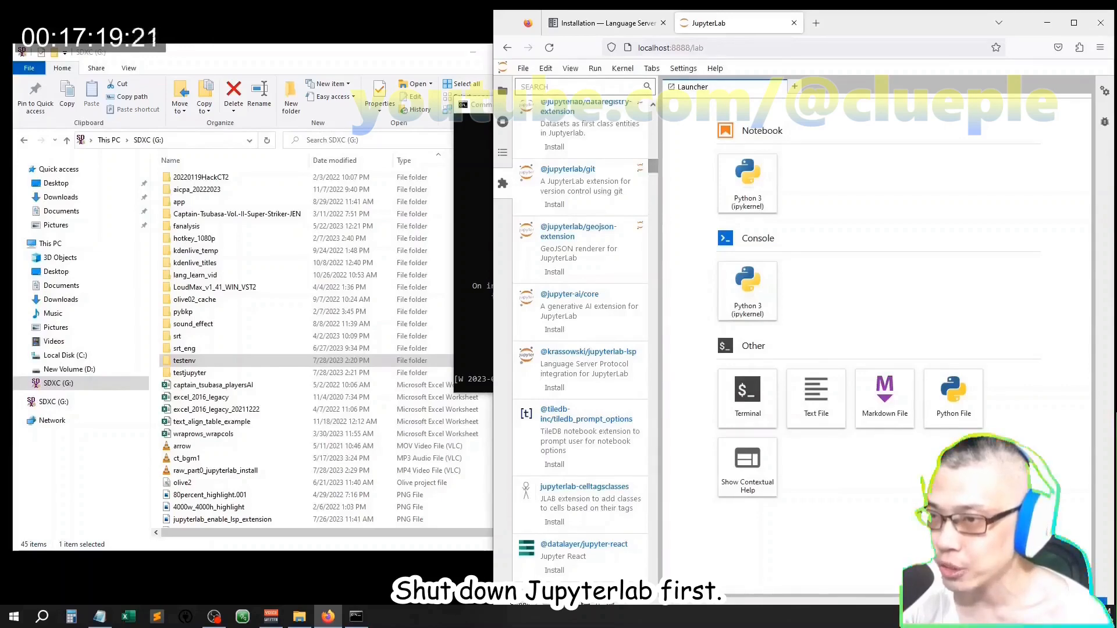
pyautogui.click(523, 67)
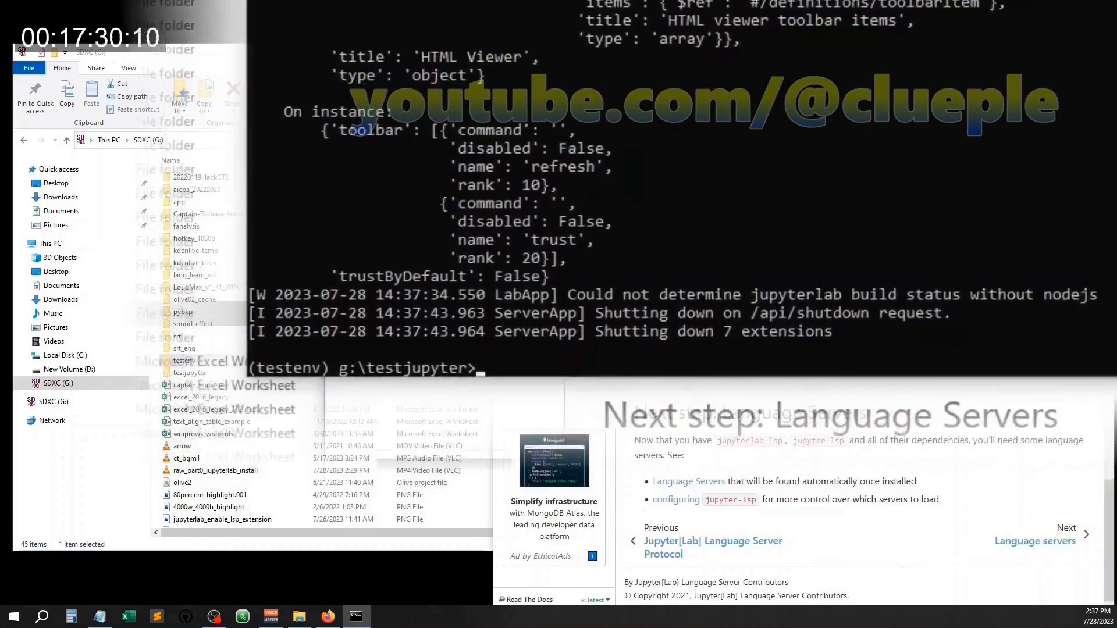
# Run a jupyter server extension command in Command Prompt
pyautogui.write('jupyter server e')
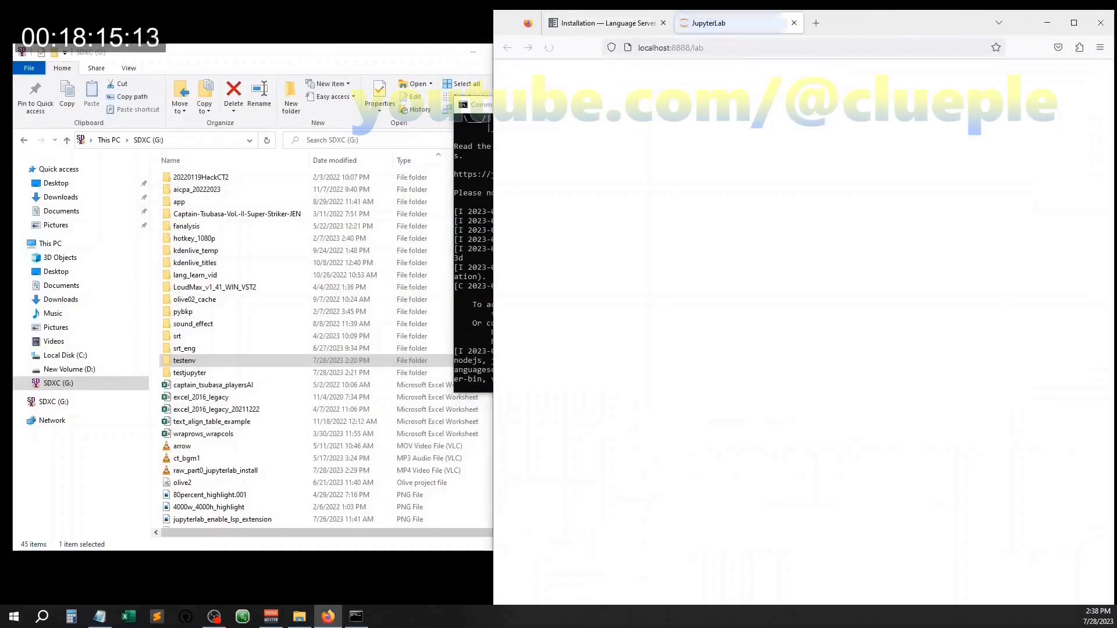
# Open test.py, confirm print's calltip appears, write the pathlib import, and shut down
pyautogui.click(548, 47)
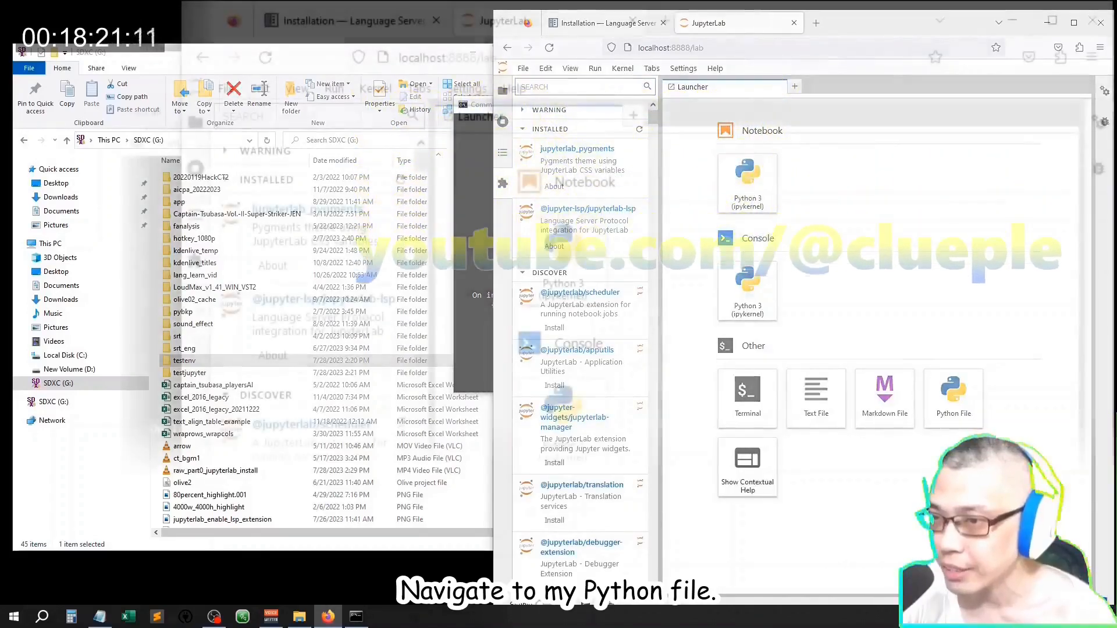
pyautogui.doubleClick(257, 228)
pyautogui.write('prin')
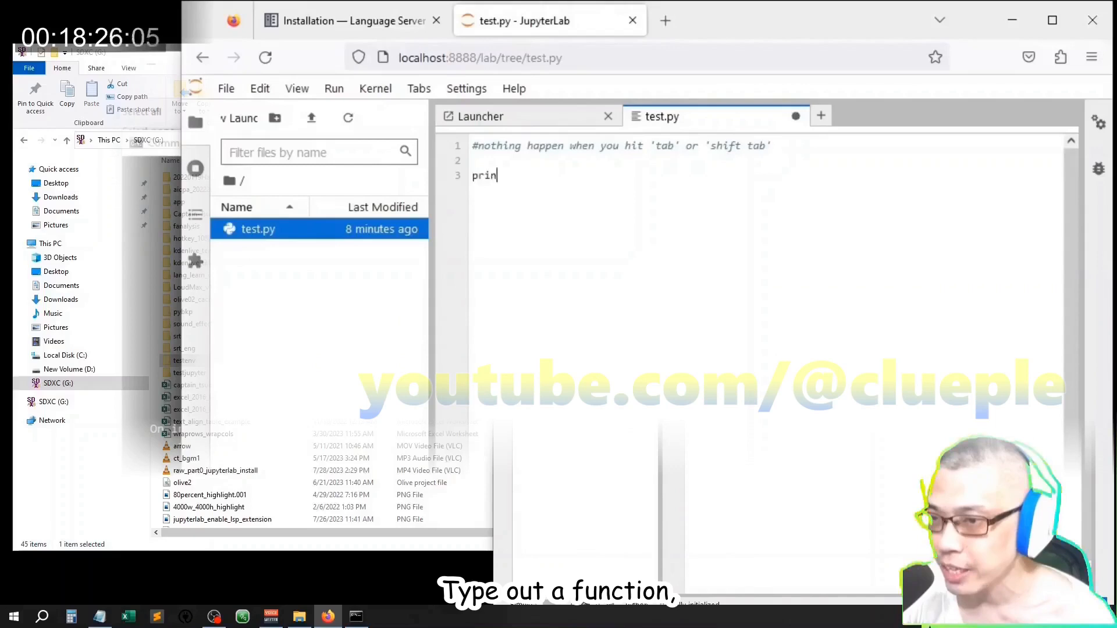
pyautogui.write('t()')
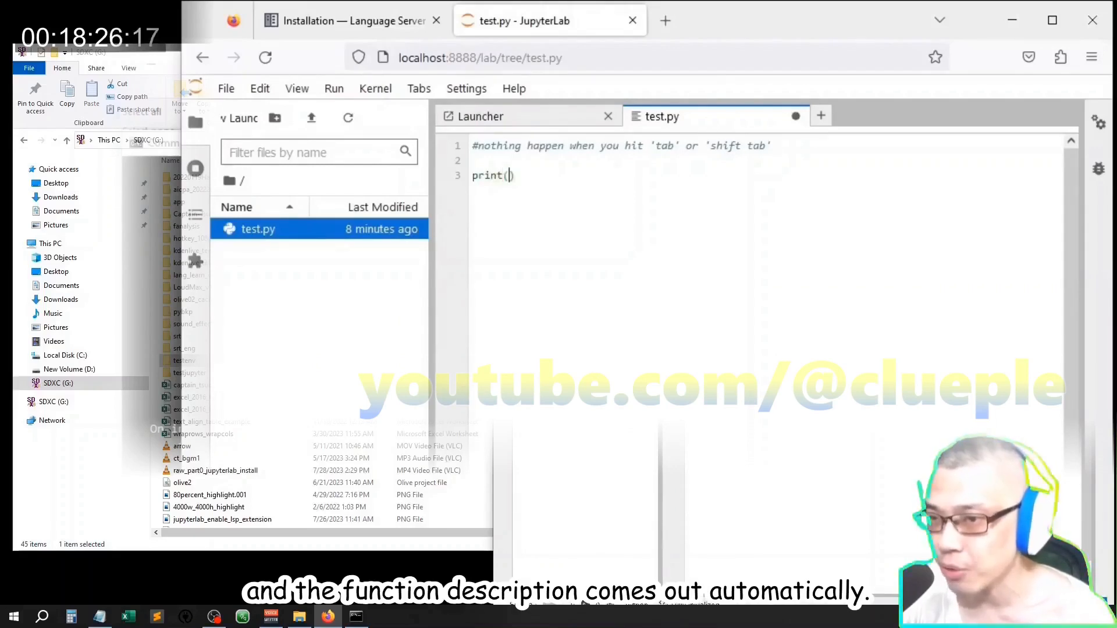
pyautogui.press('tab')
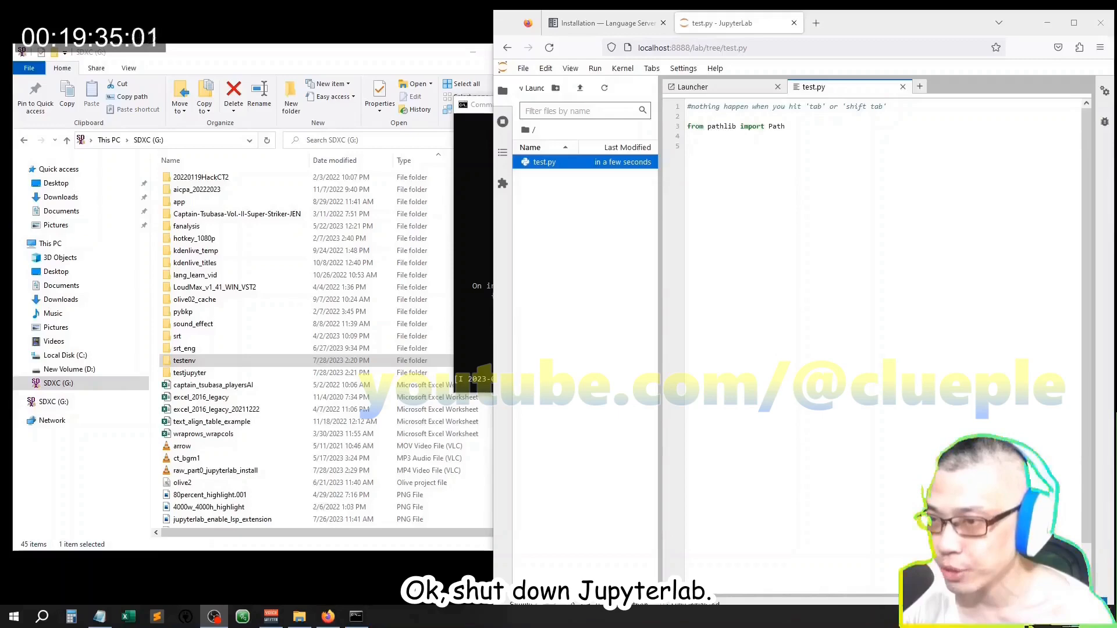
pyautogui.click(523, 67)
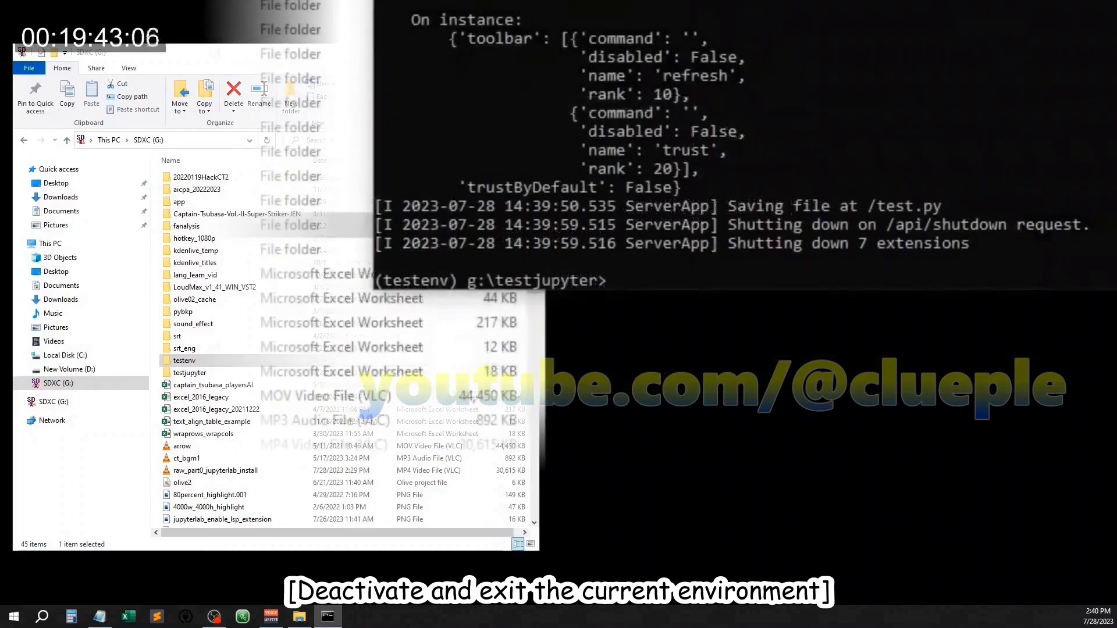
# Deactivate the testenv virtual environment with deactivate
pyautogui.write('deactivate')
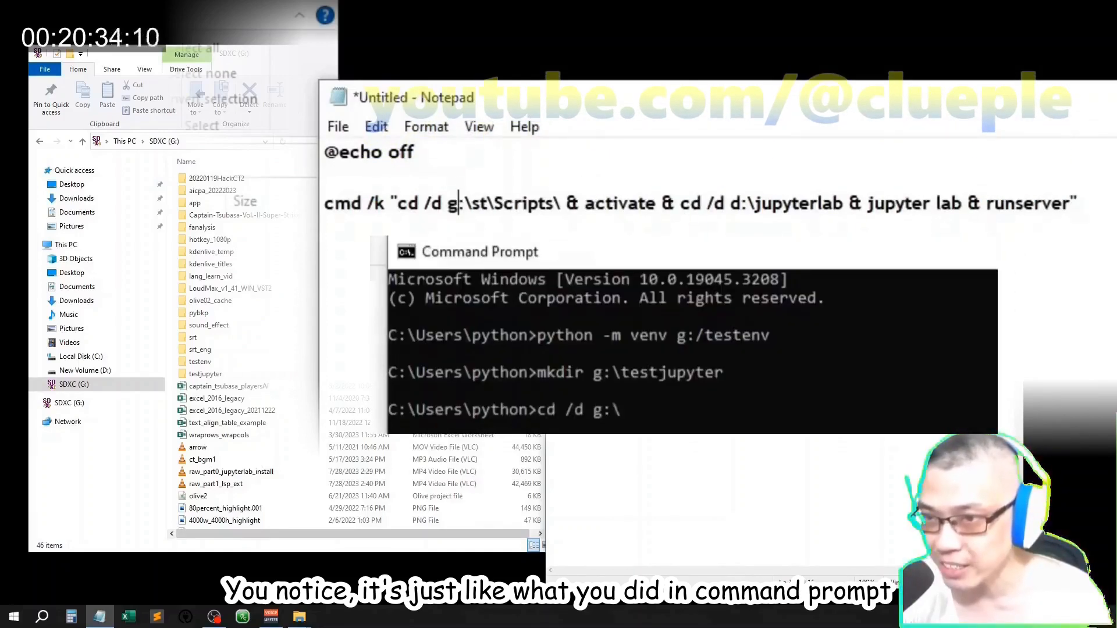
# Replace jupyterlab with testjupyter in the batch line's folder path
pyautogui.write('testjupyter')
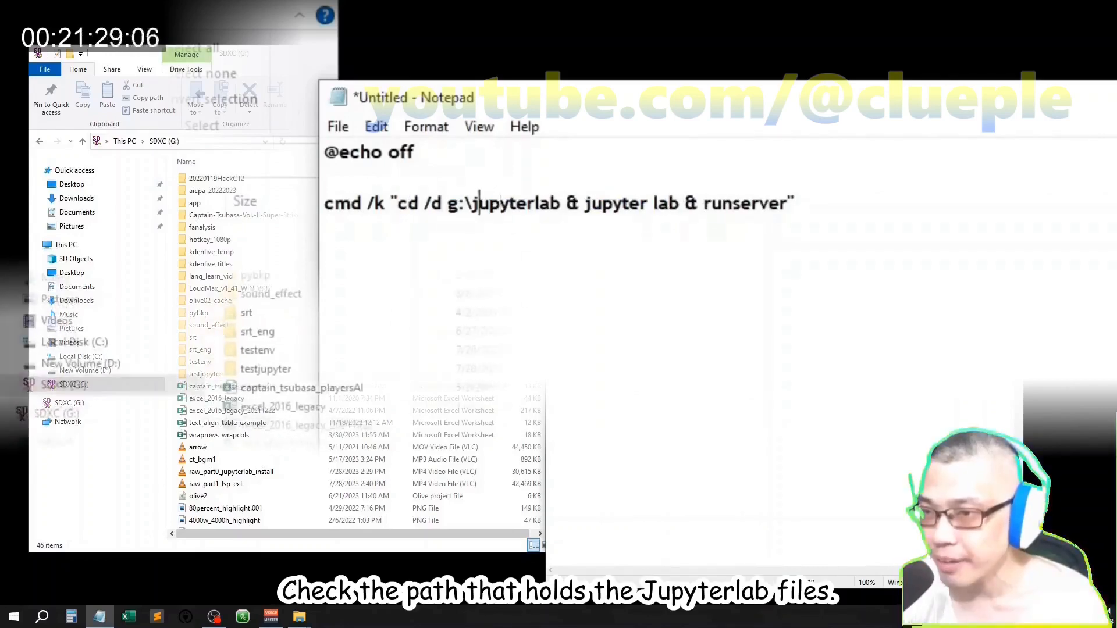
pyautogui.doubleClick(513, 203)
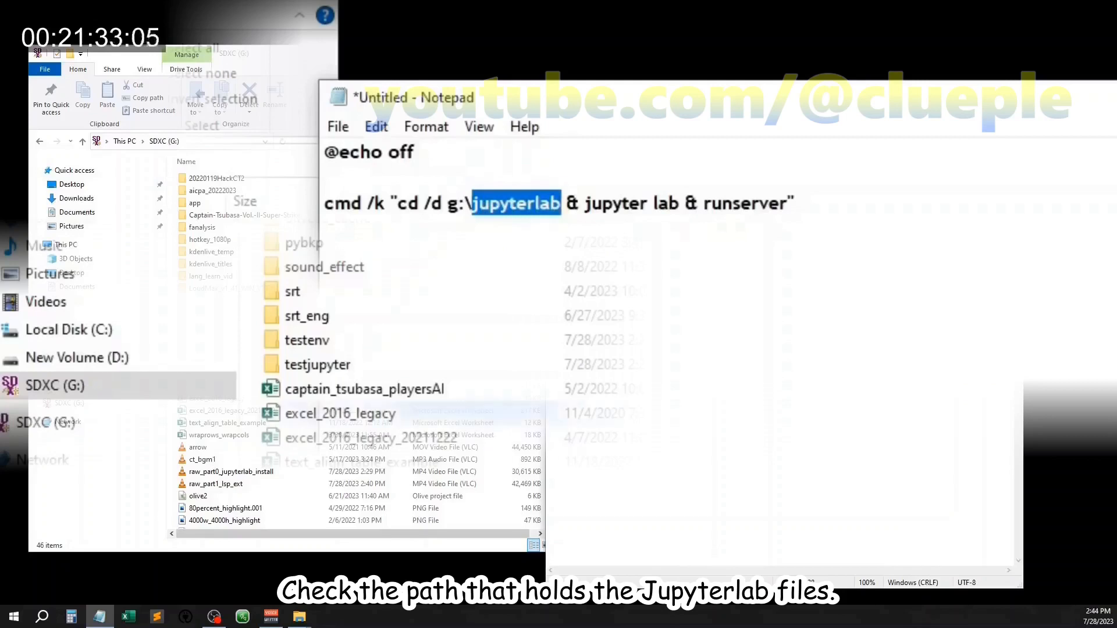
pyautogui.click(317, 364)
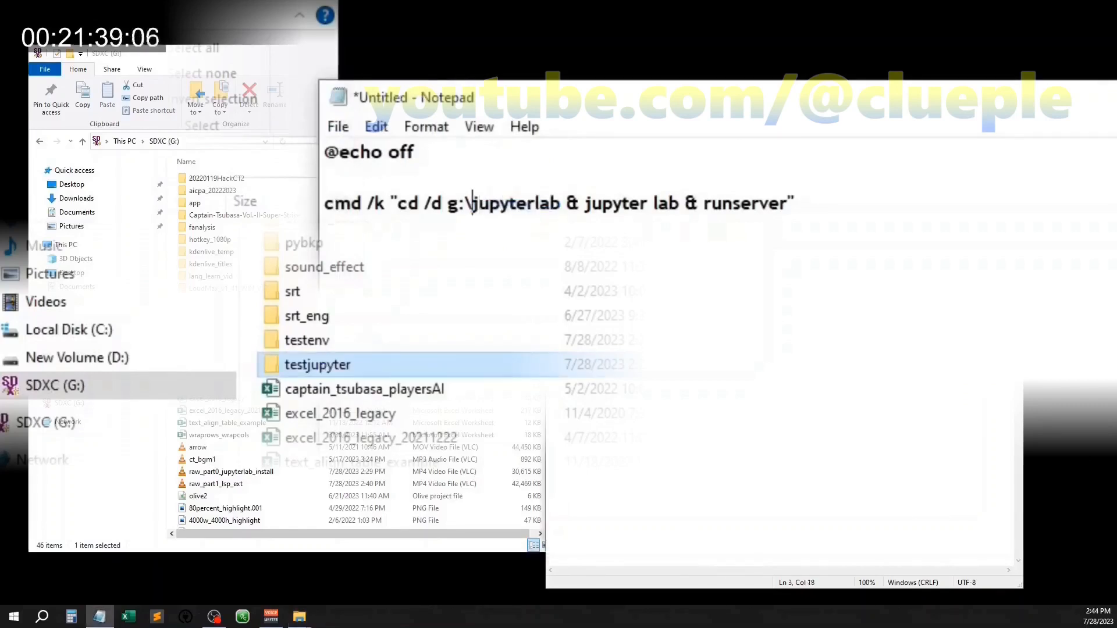
pyautogui.doubleClick(514, 203)
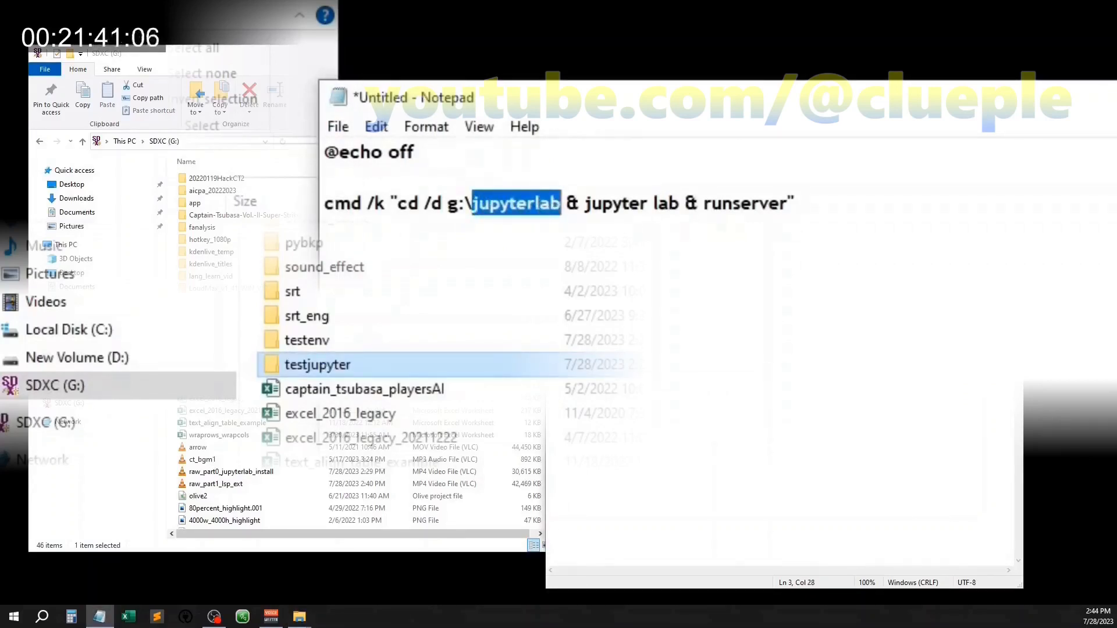
pyautogui.write('testjupyter')
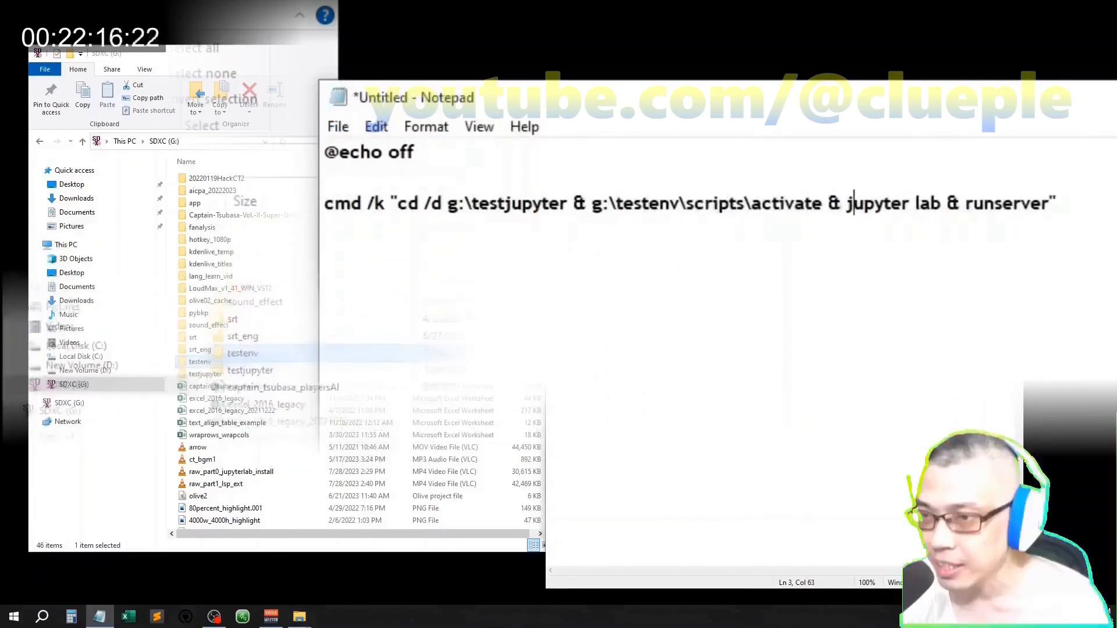
# Save the script to drive G as run_testjupyter.bat
pyautogui.click(337, 126)
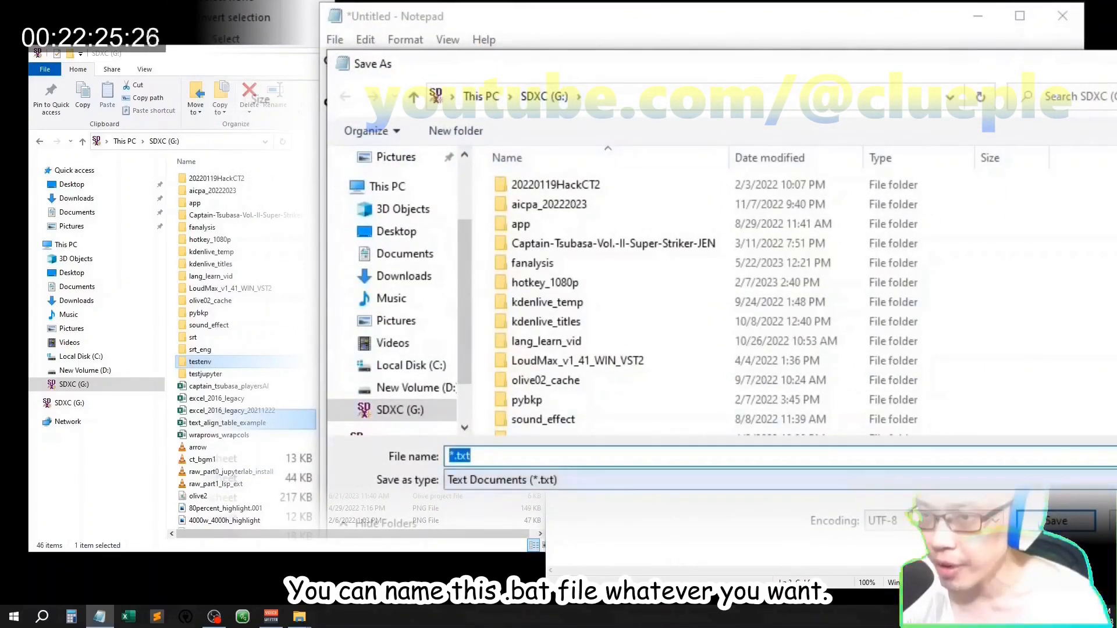
pyautogui.write('run_testjupyter.b')
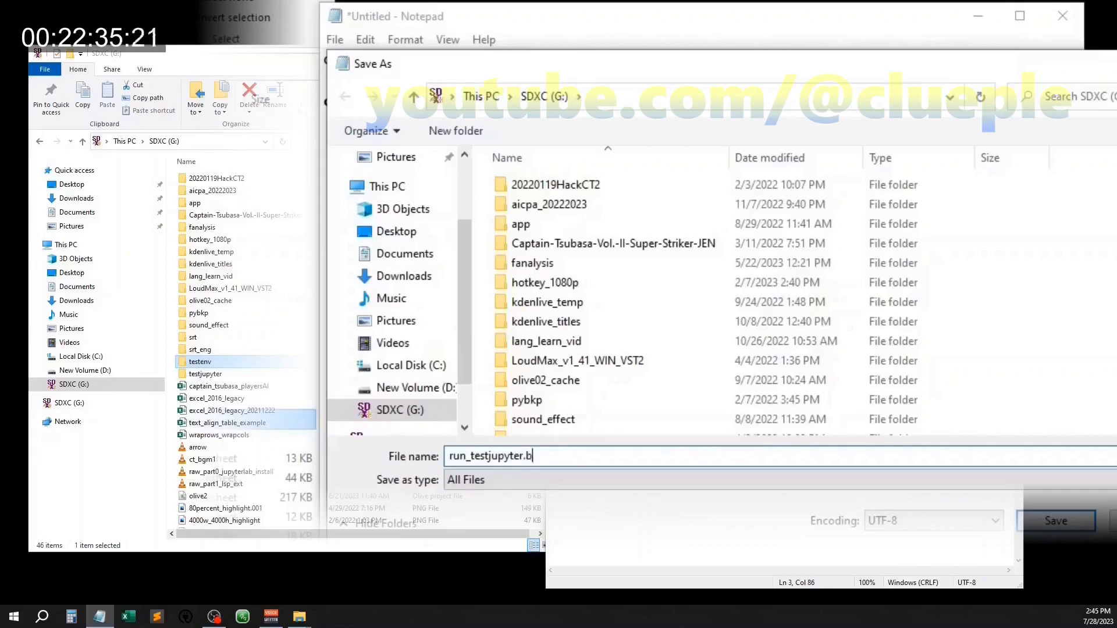
pyautogui.click(1054, 521)
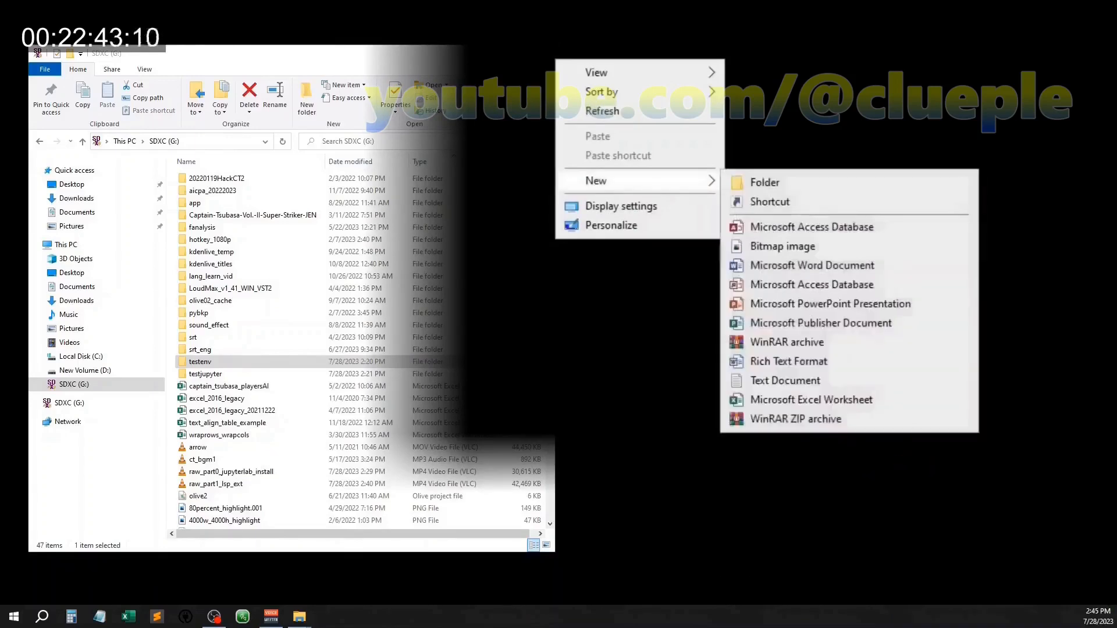
# Create a run_testjupyter desktop shortcut targeting G:\run_testjupyter.bat
pyautogui.click(768, 201)
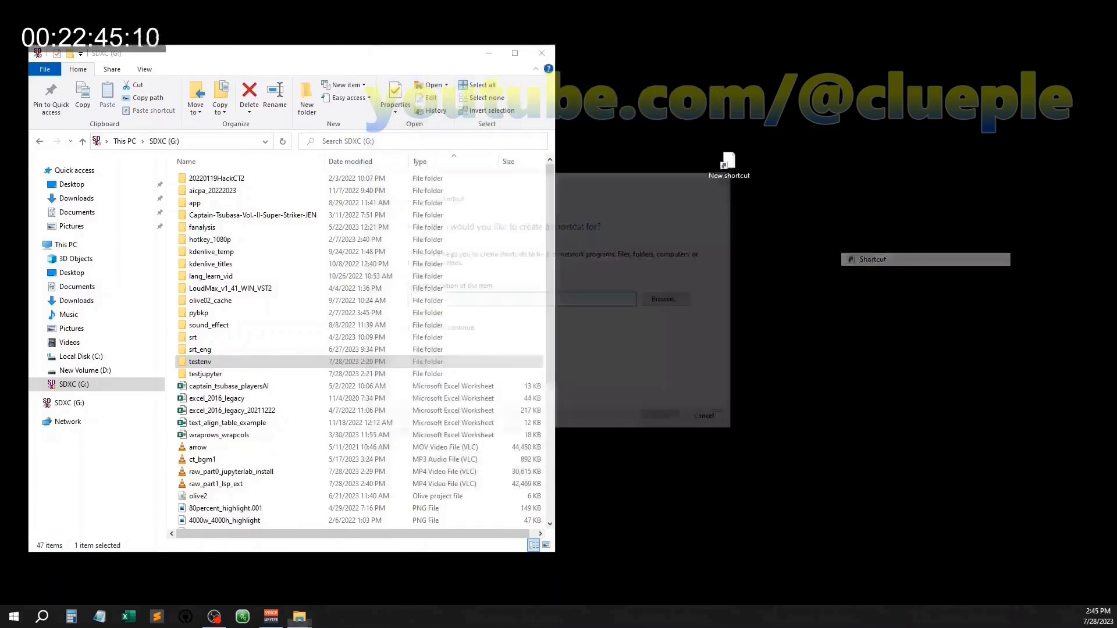
pyautogui.click(663, 299)
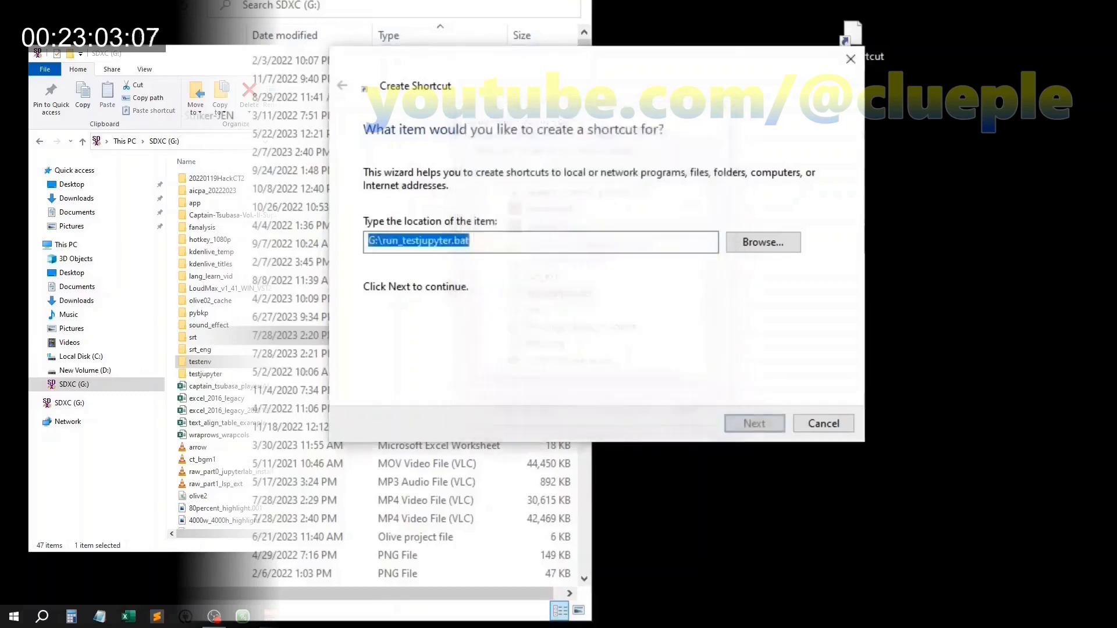
pyautogui.click(752, 423)
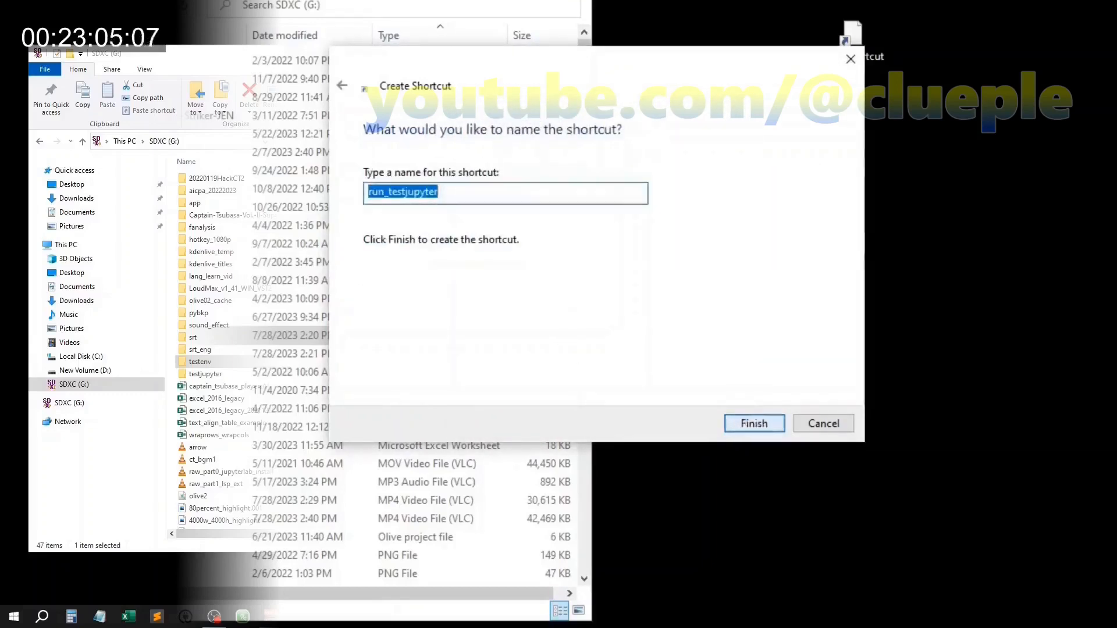
pyautogui.click(753, 423)
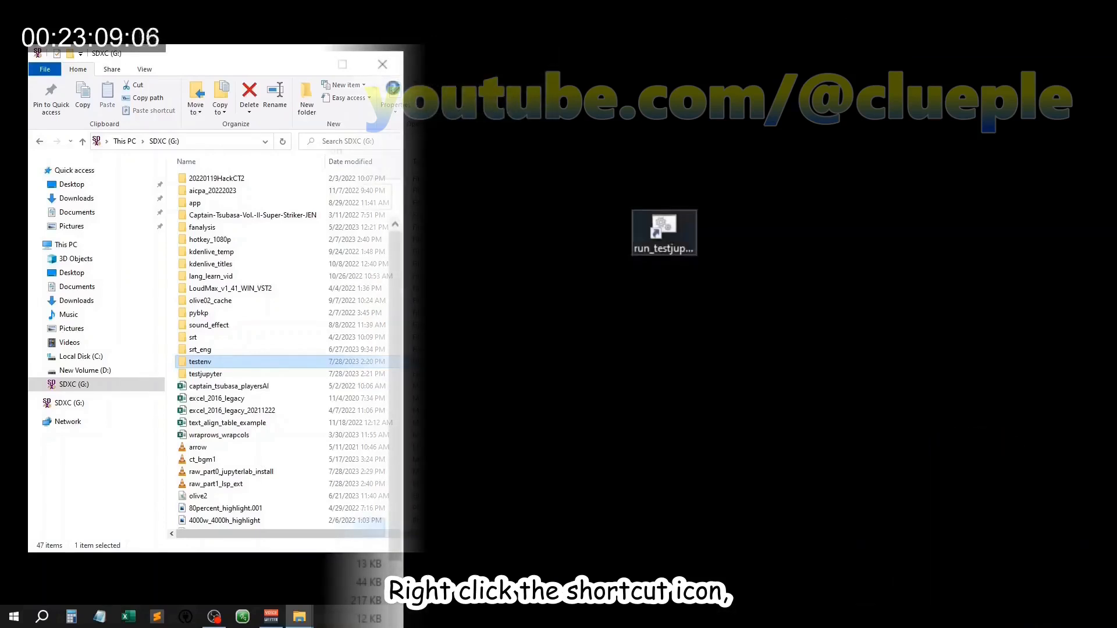
# Assign Ctrl+Shift+G as the shortcut key in the shortcut's properties
pyautogui.rightClick(663, 231)
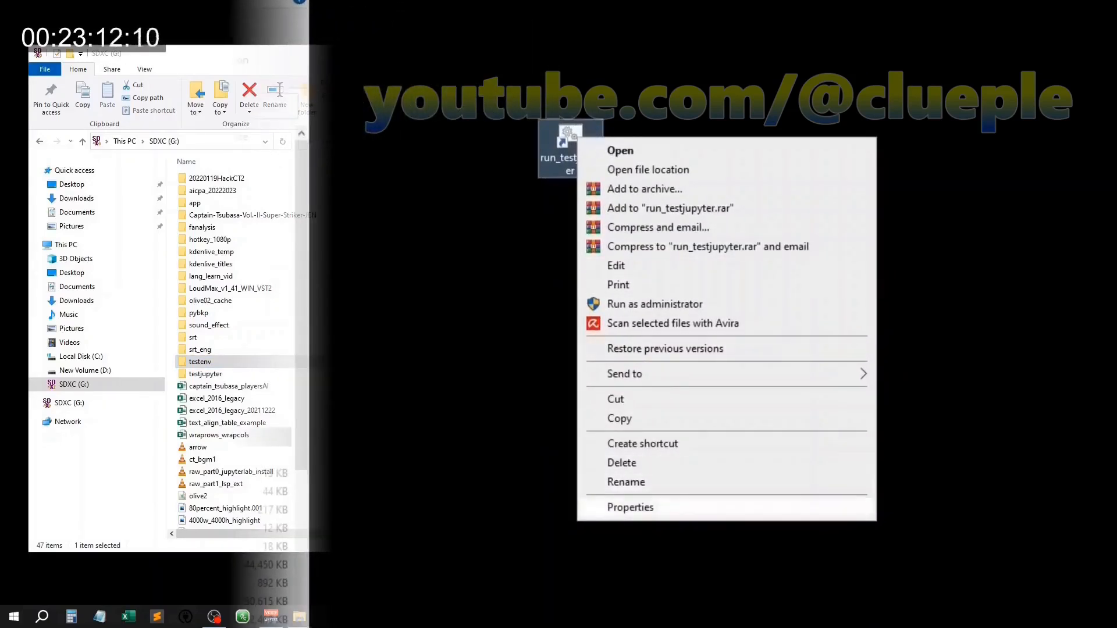
pyautogui.click(629, 507)
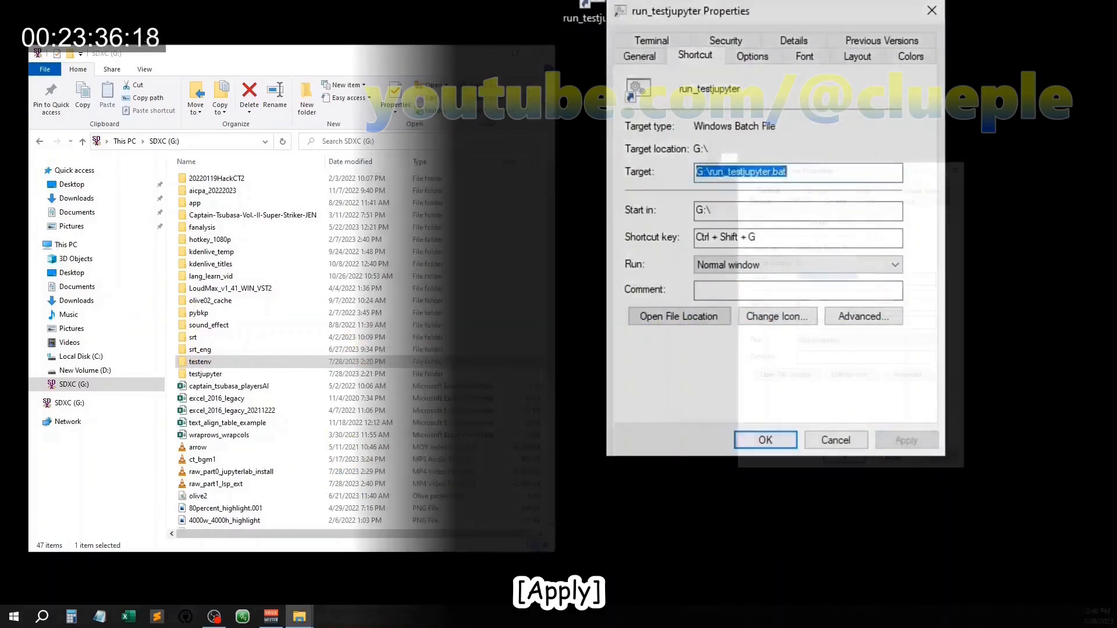
pyautogui.click(764, 440)
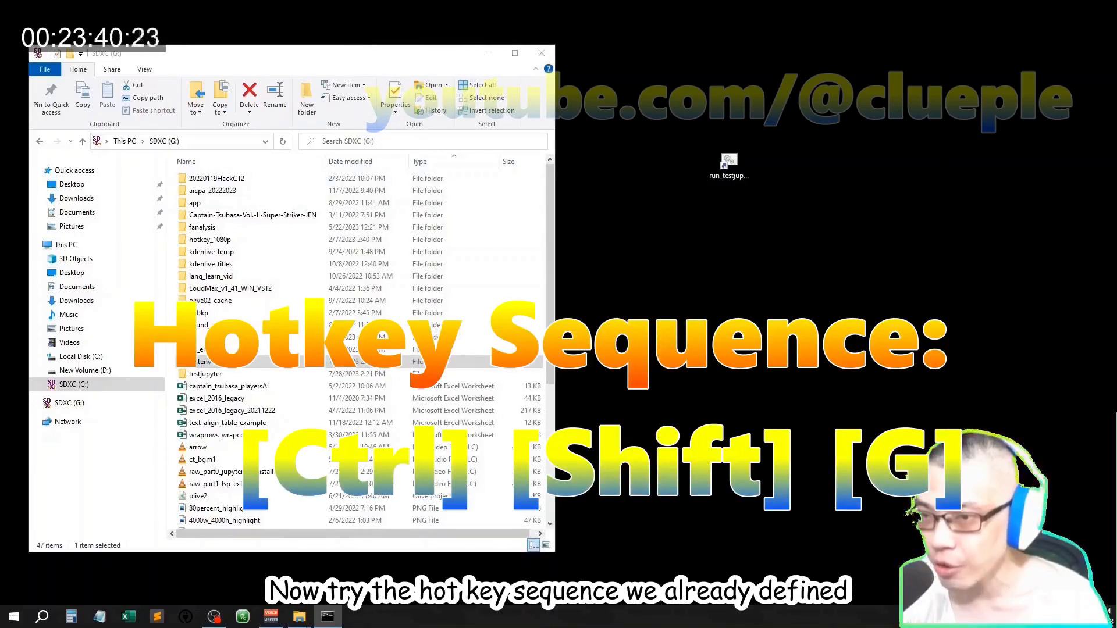
# Launch JupyterLab with Ctrl+Shift+G and type Path( in test.py to see its documentation
pyautogui.press('ctrl+shift+g')
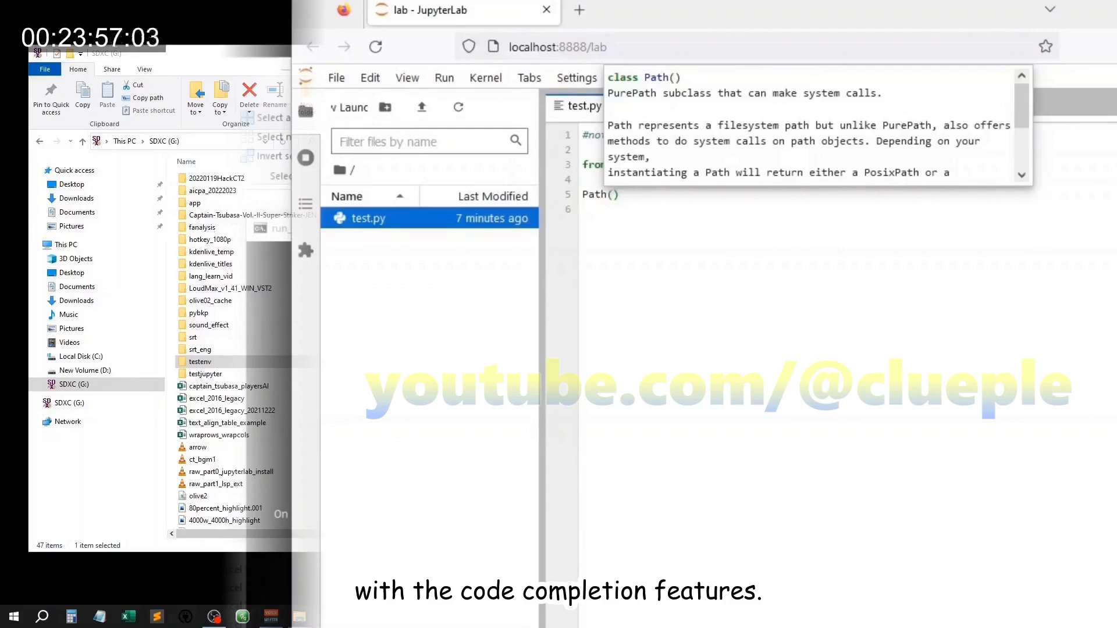
pyautogui.write('P')
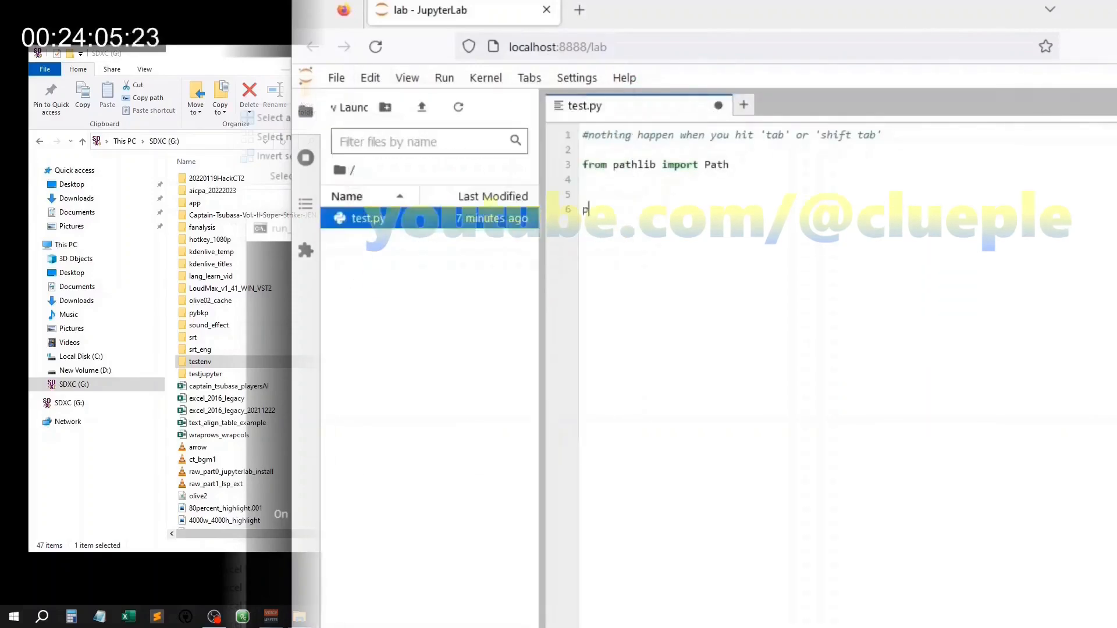
# Shut down the JupyterLab server and start deactivating the environment
pyautogui.click(522, 58)
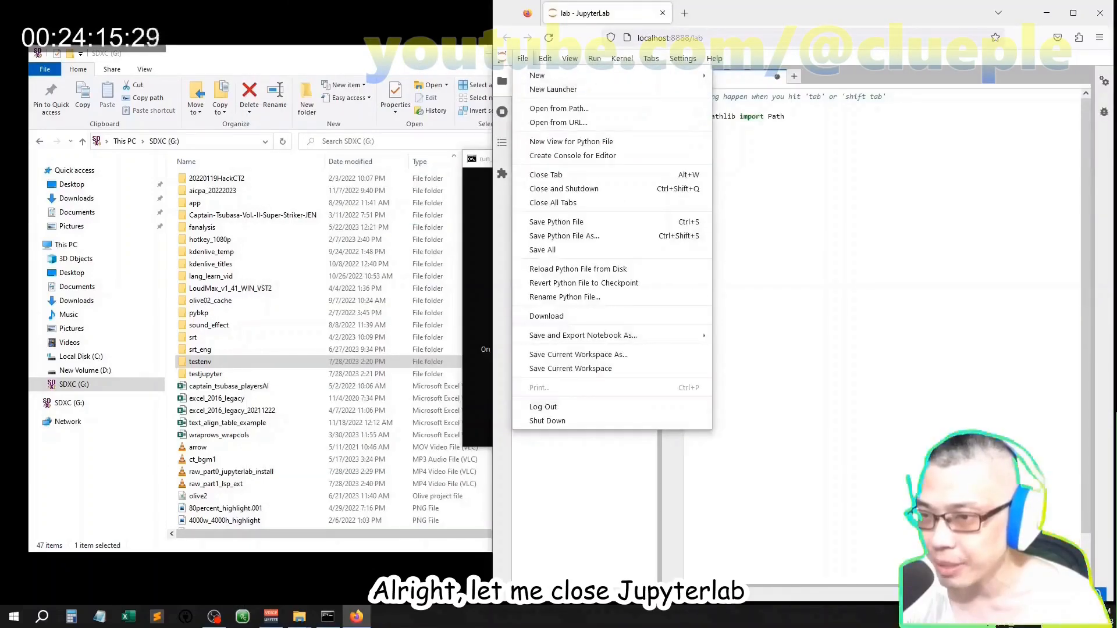
pyautogui.click(547, 420)
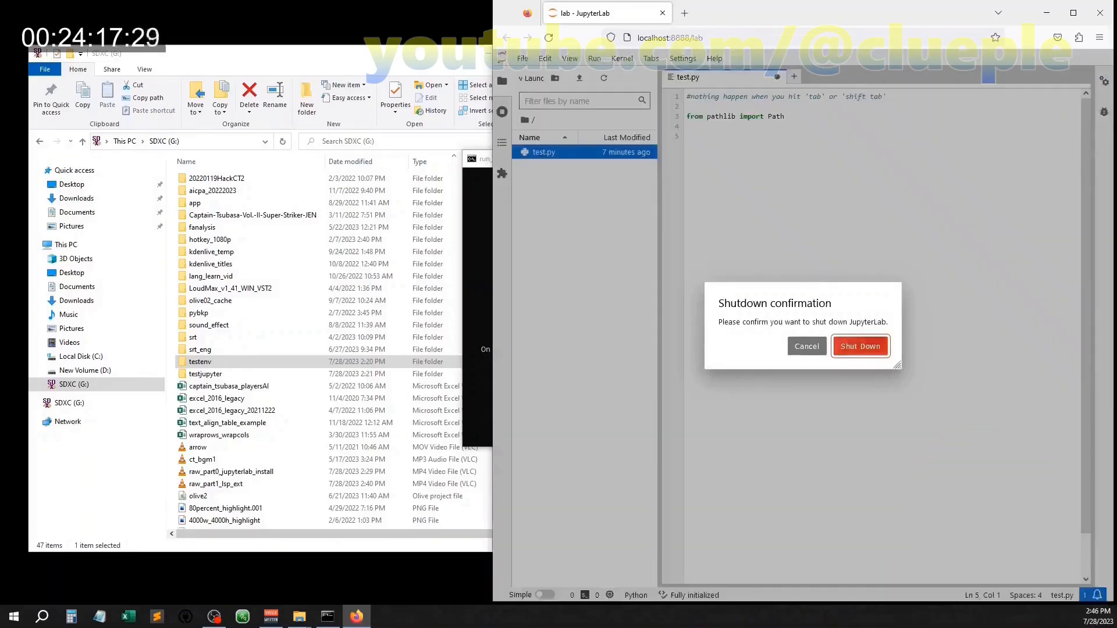
pyautogui.click(859, 346)
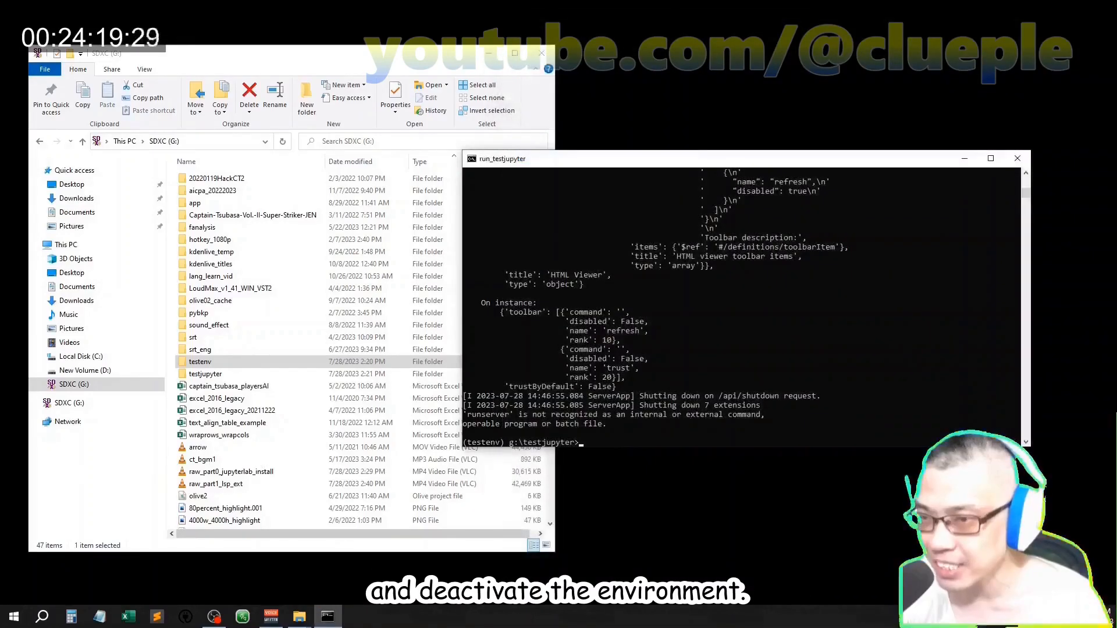
pyautogui.write('de')
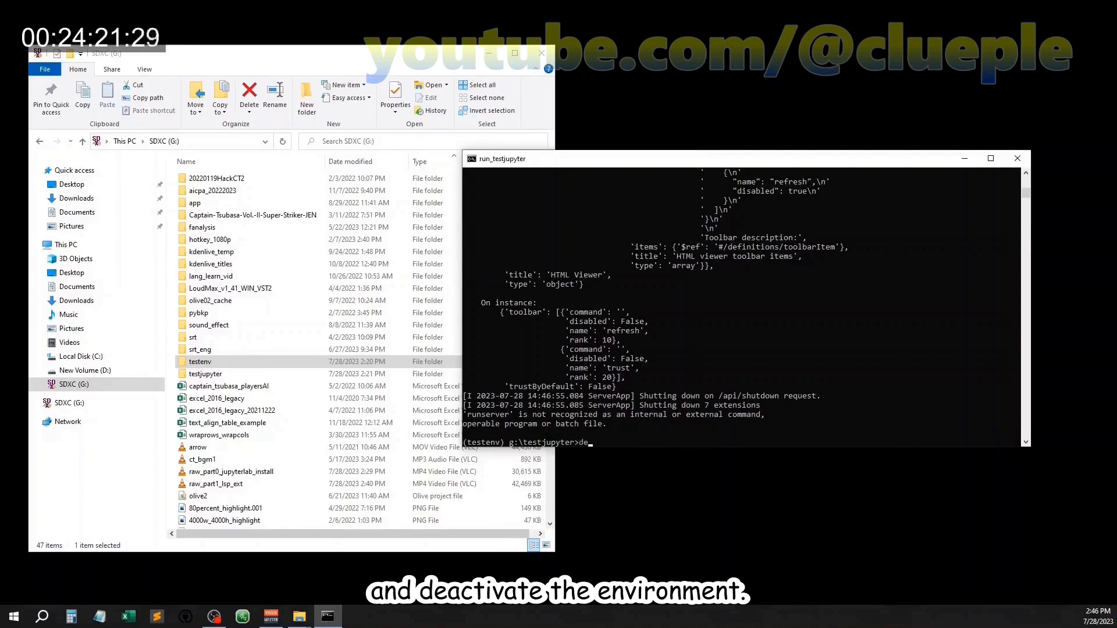